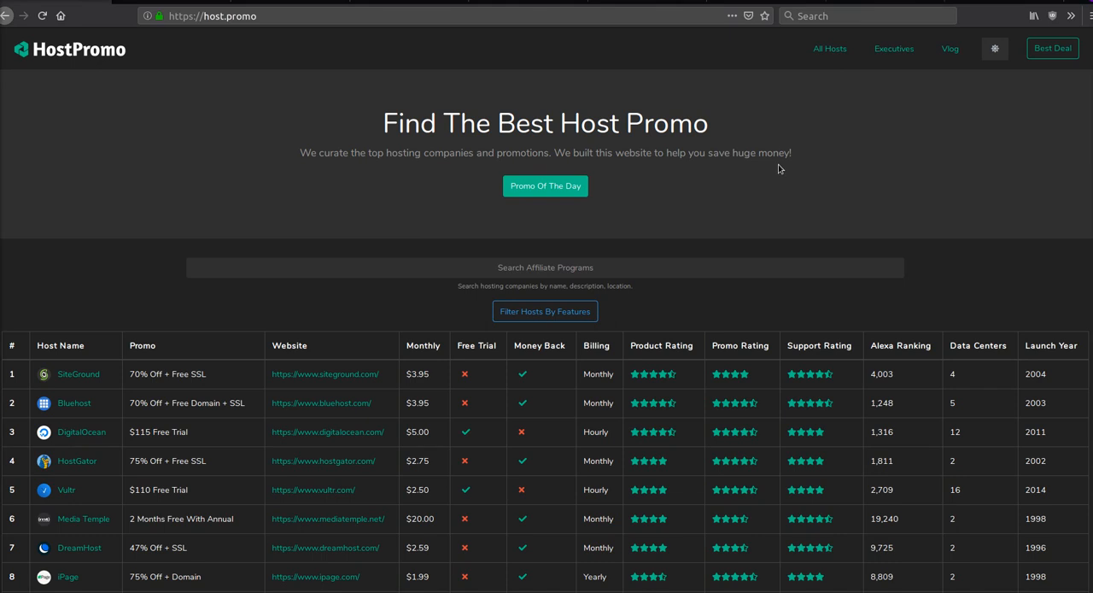
Page through the Porsche decades, from the 1930s Type 64 to the 1970s 911 Turbo.
scroll("down", 3)
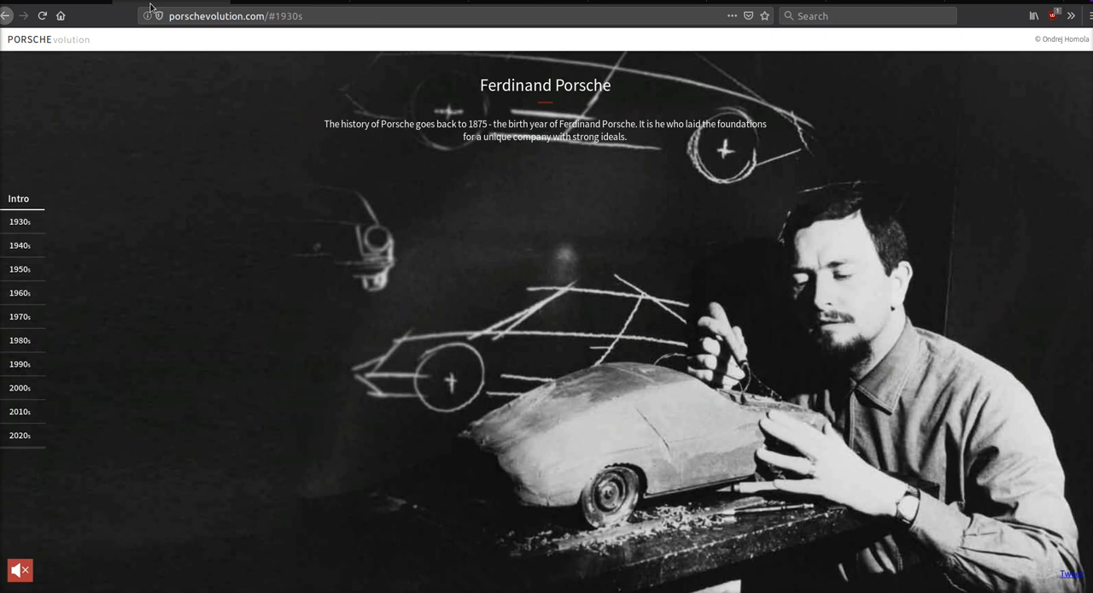
mouse_move(193, 133)
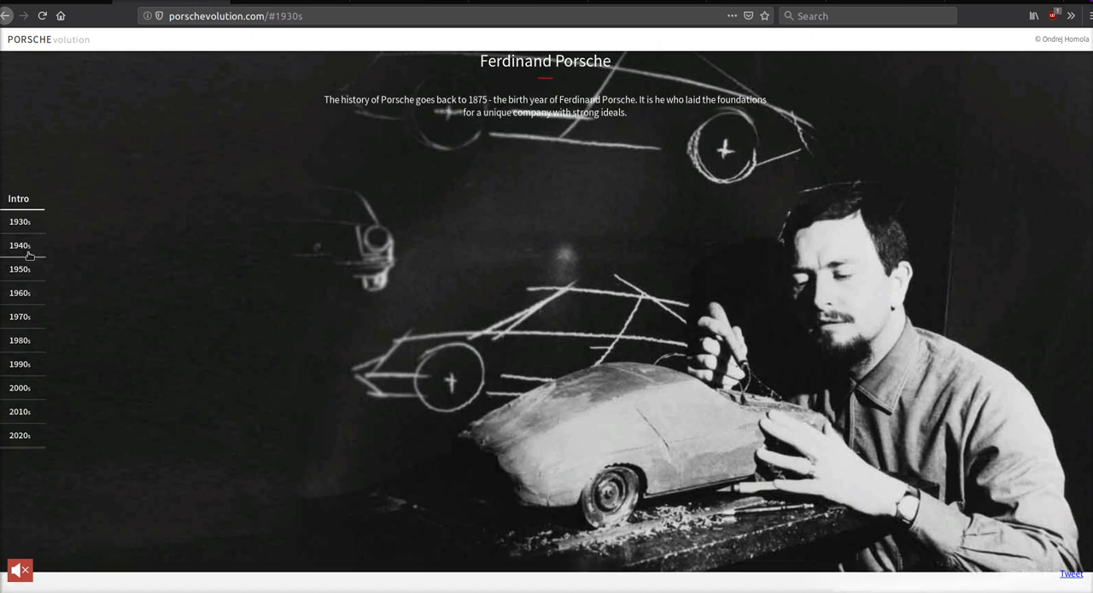
left_click(19, 222)
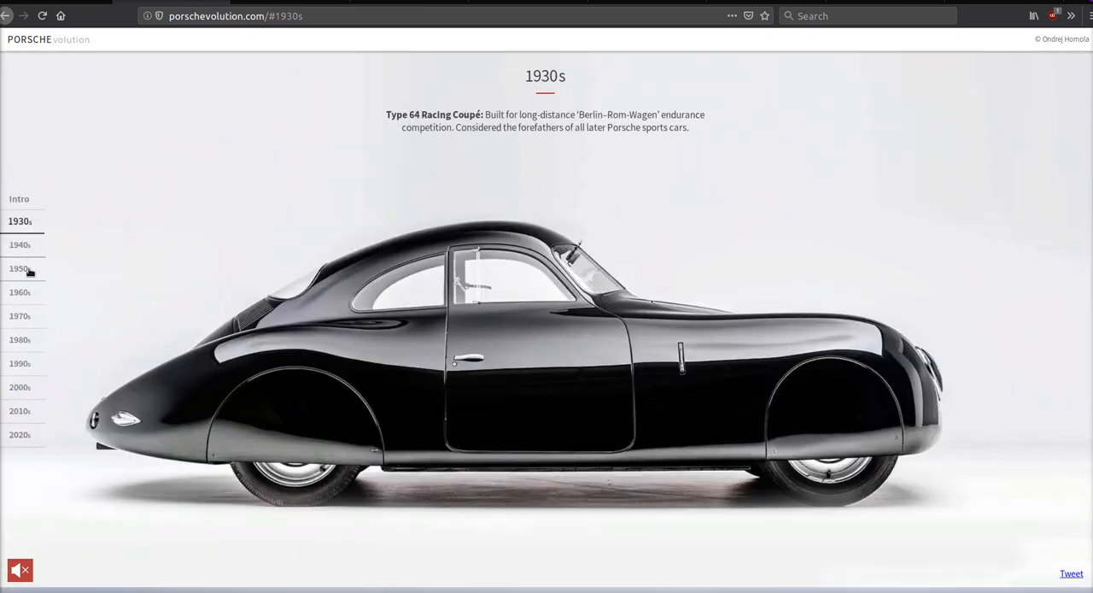
left_click(19, 244)
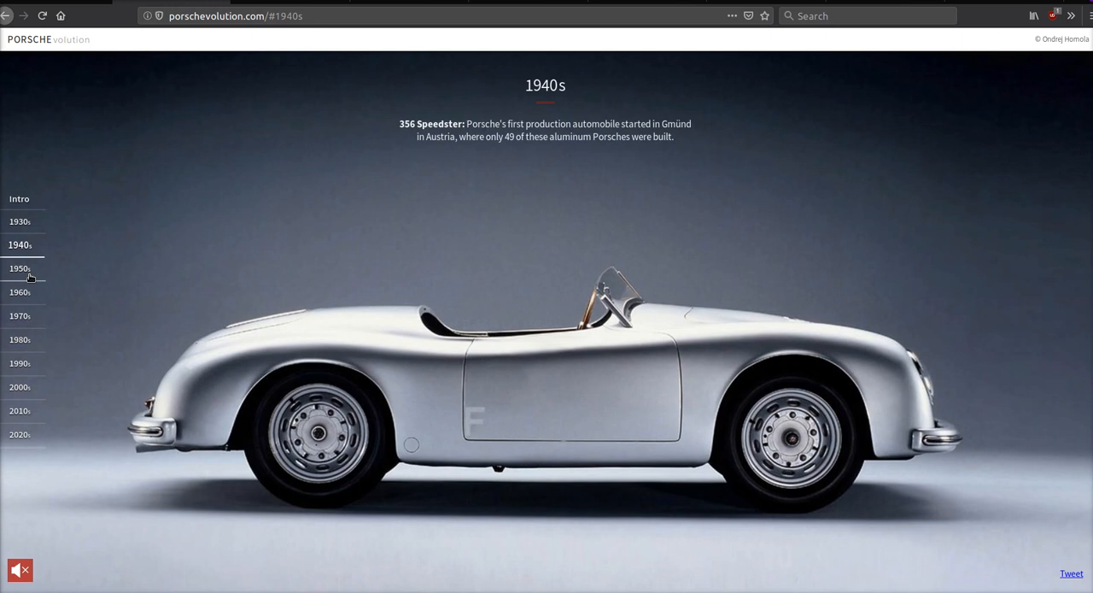
left_click(19, 268)
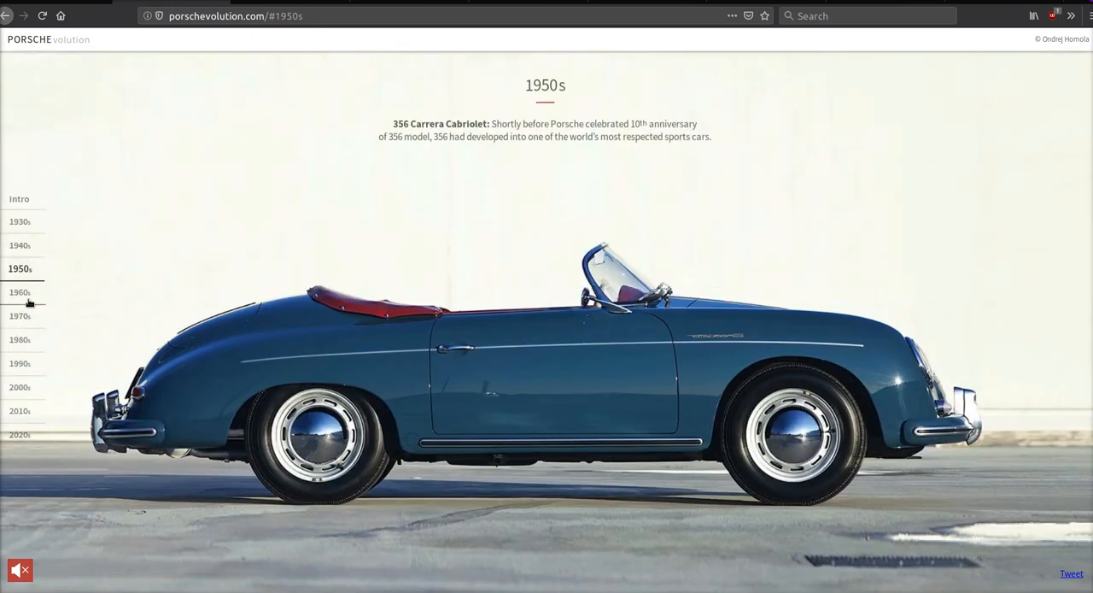
left_click(19, 292)
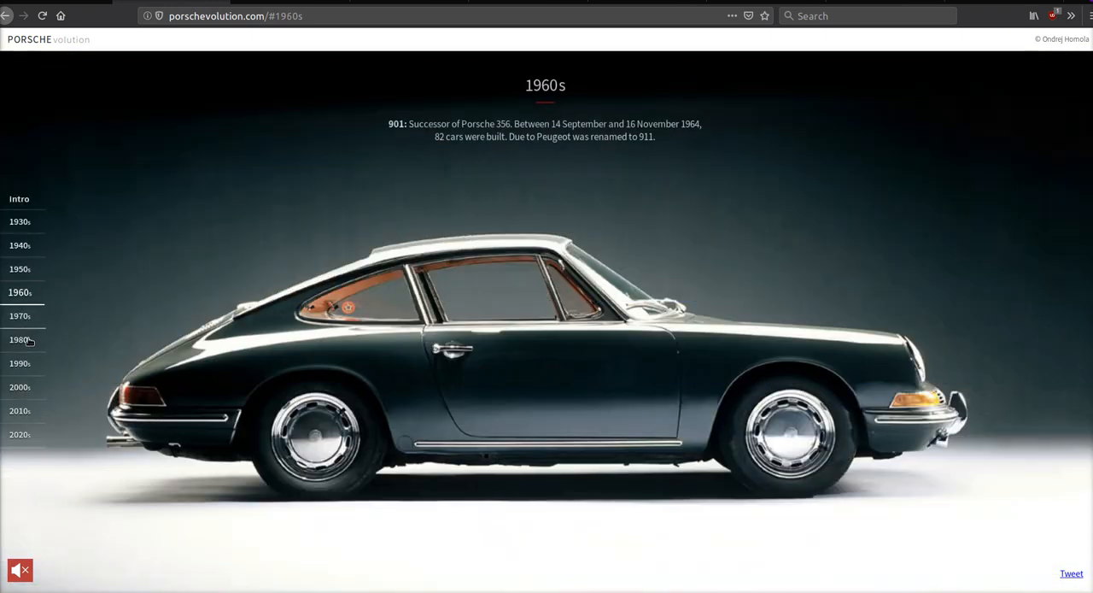
left_click(19, 316)
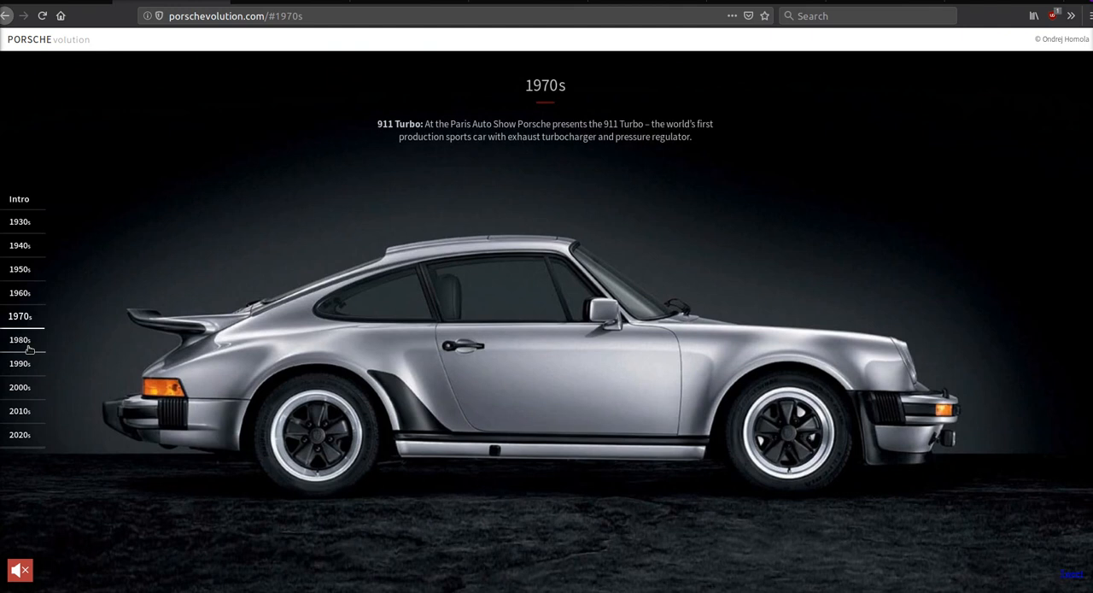
left_click(19, 339)
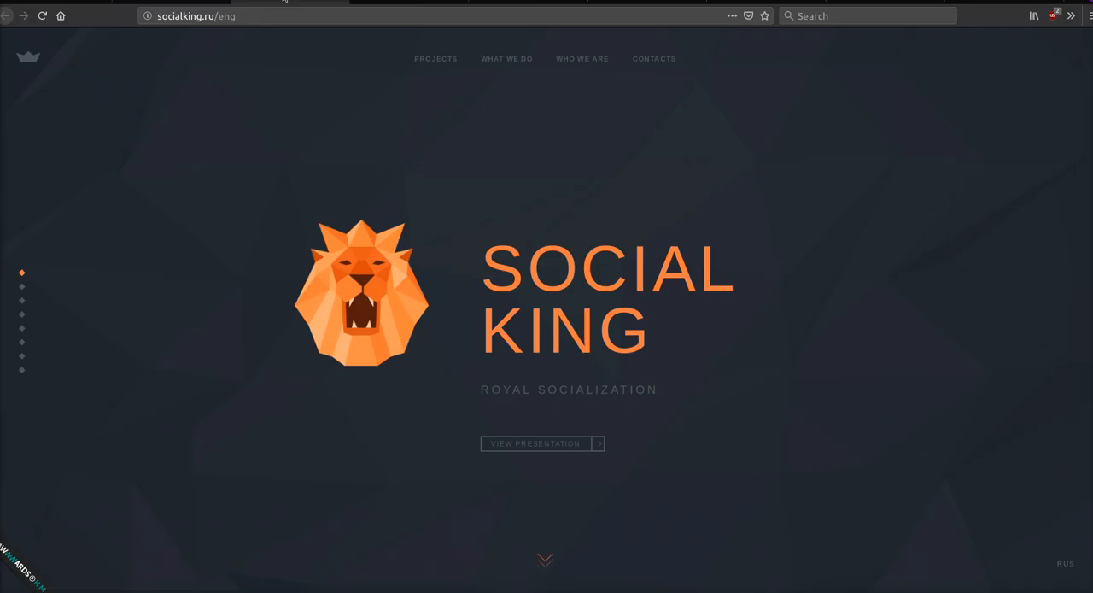
mouse_move(349, 129)
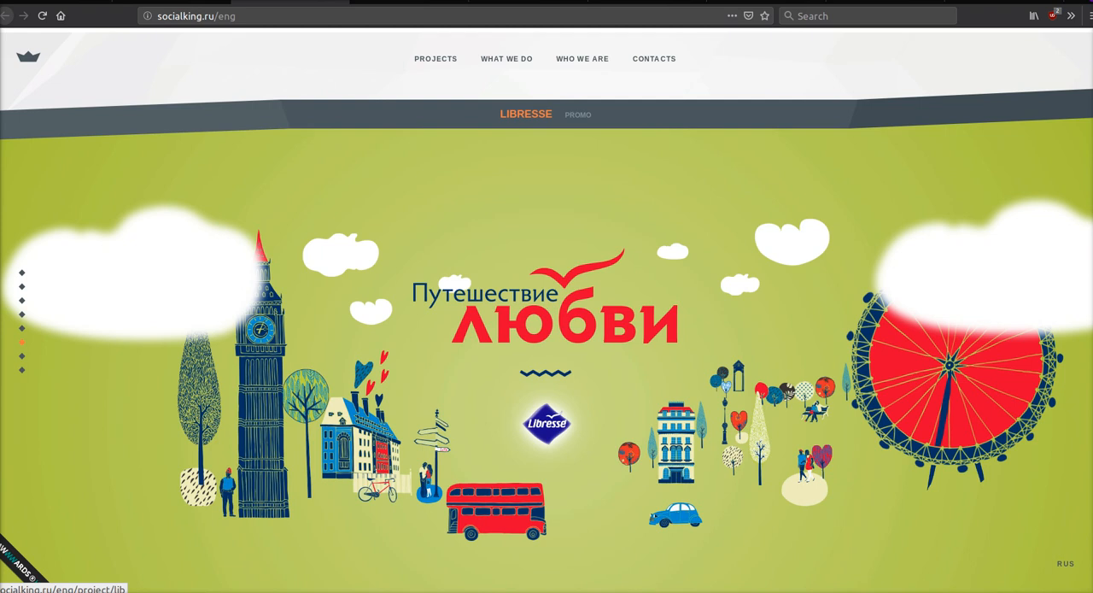
Scroll Social King's page past the Libresse promo to the What We Do services.
scroll("down", 3)
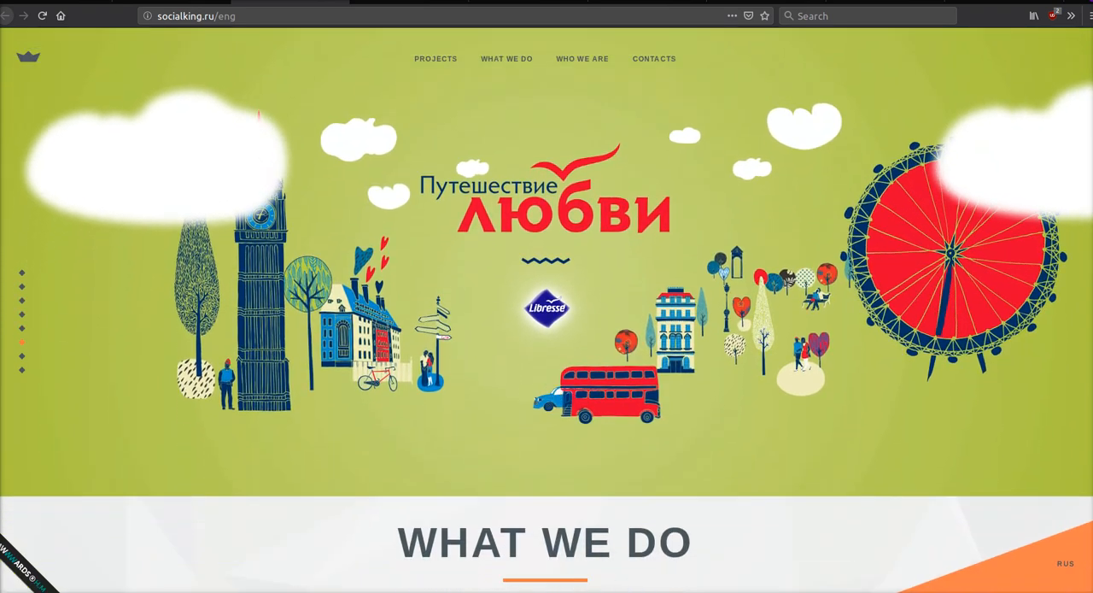
scroll("down", 3)
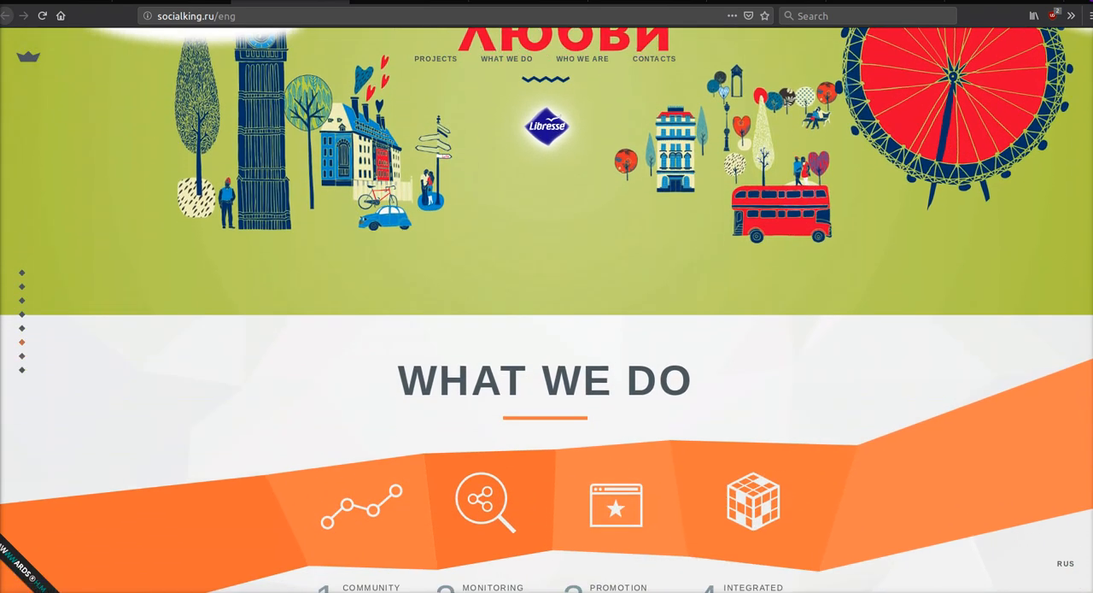
left_click(581, 58)
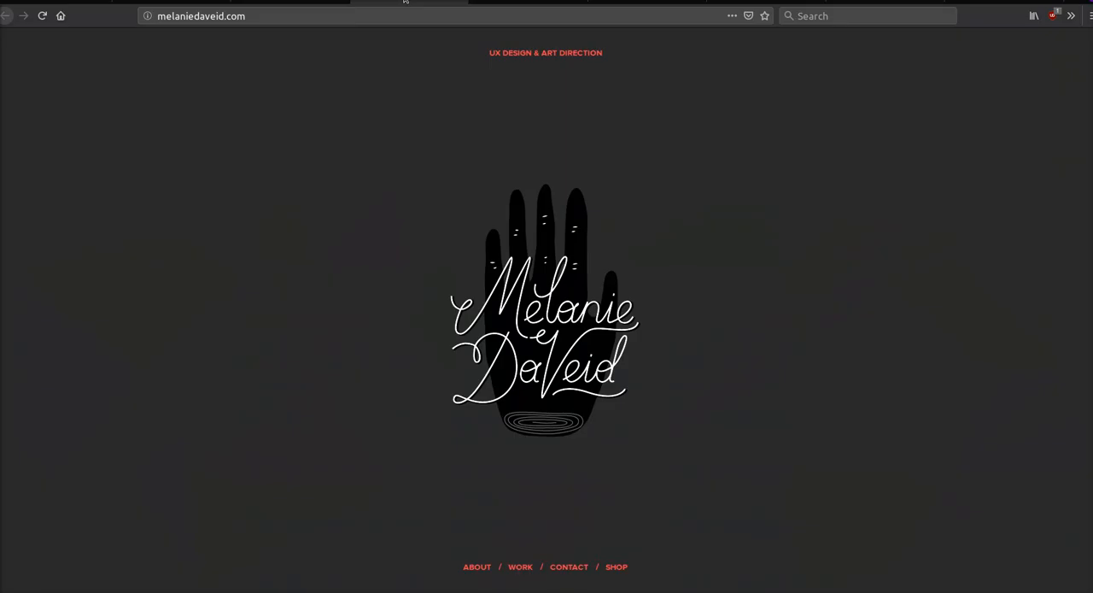
mouse_move(214, 70)
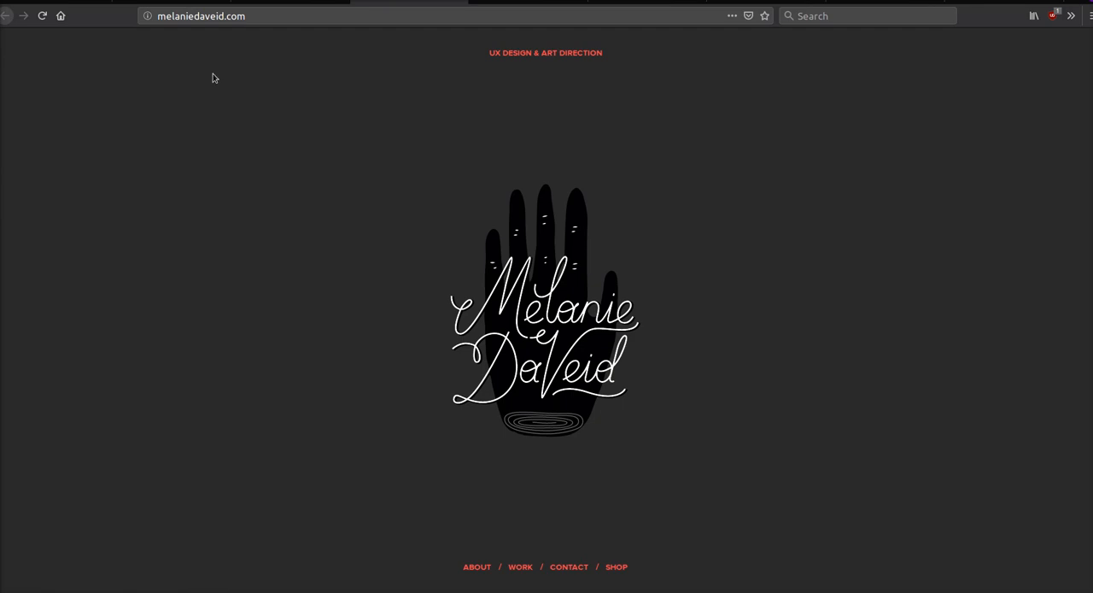
mouse_move(323, 210)
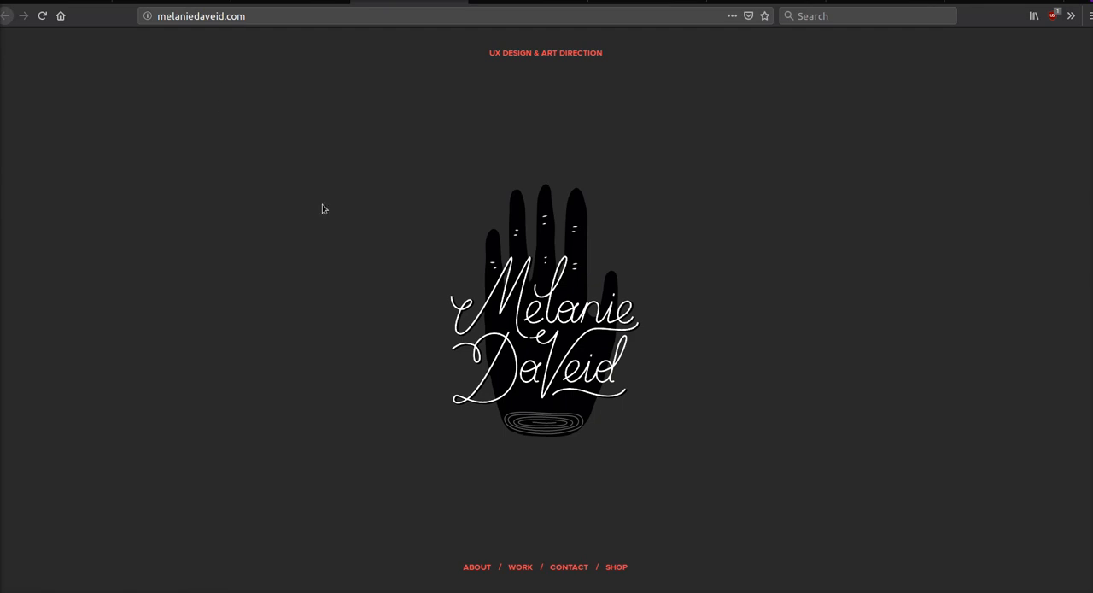
Scroll through Melanie DaVeid's About story, then jump to the Contact section.
scroll("down", 3)
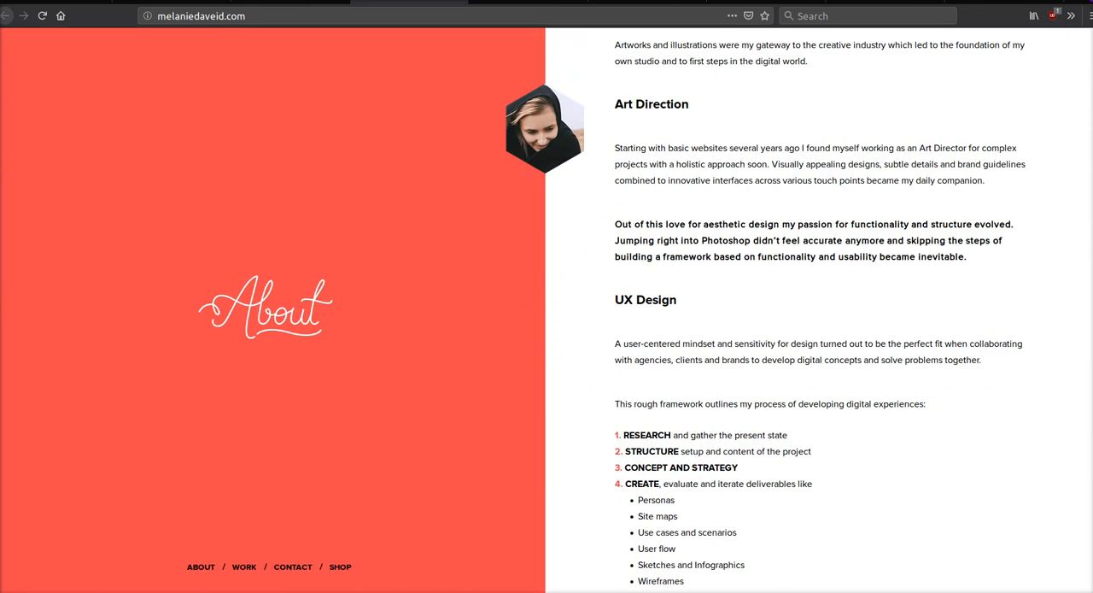
scroll("down", 3)
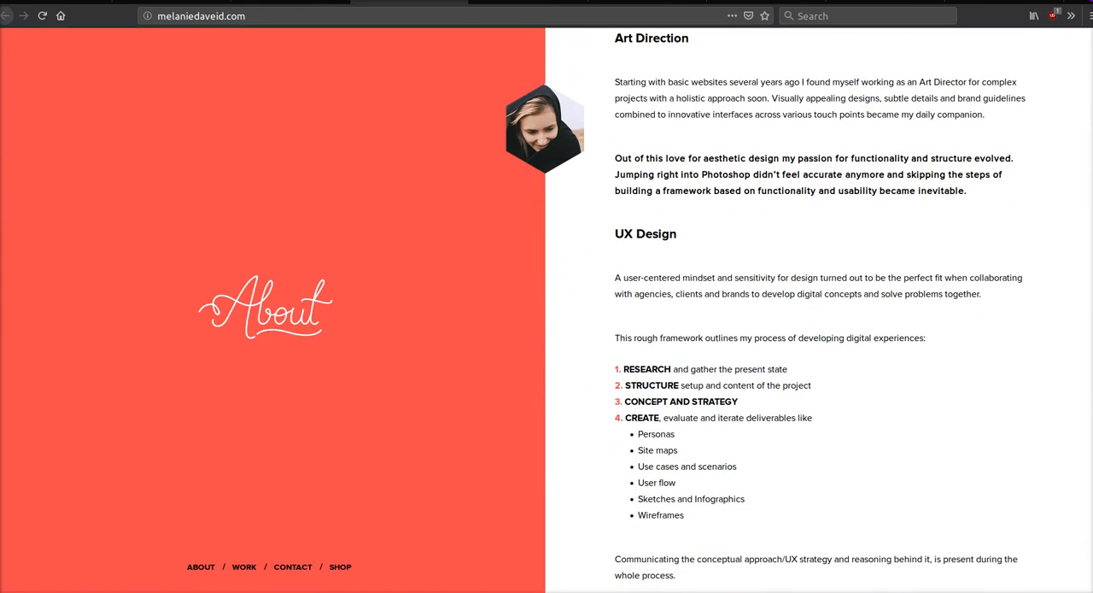
scroll("down", 3)
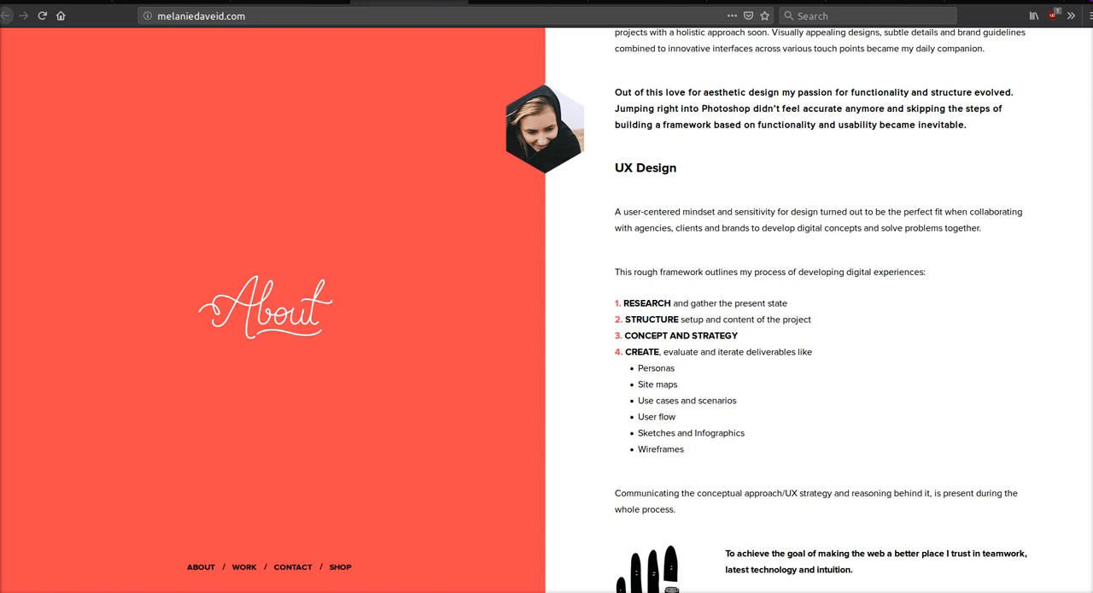
scroll("down", 3)
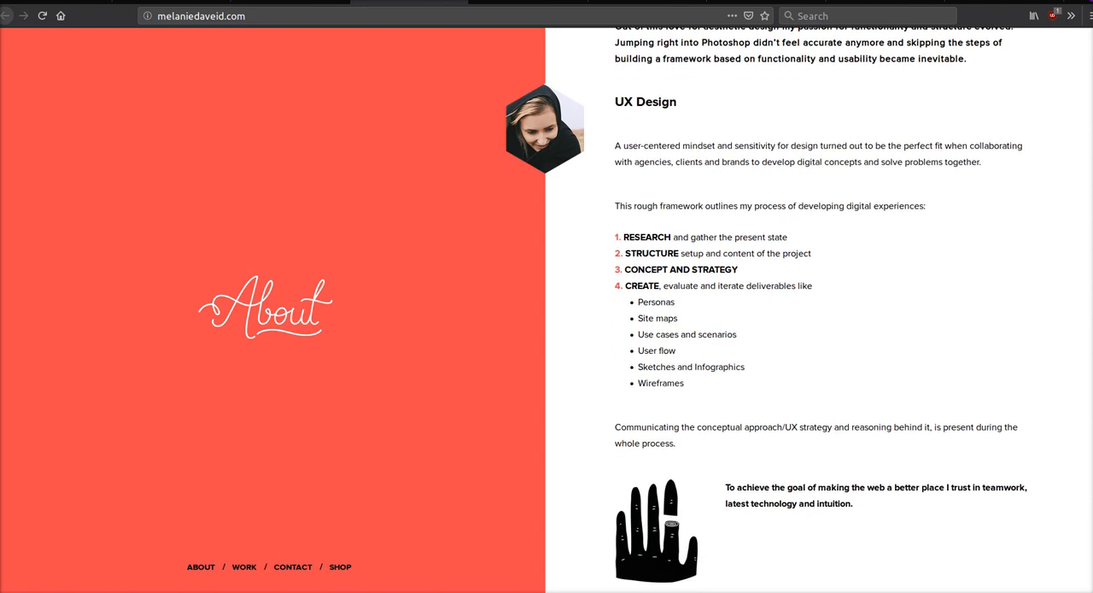
scroll("down", 3)
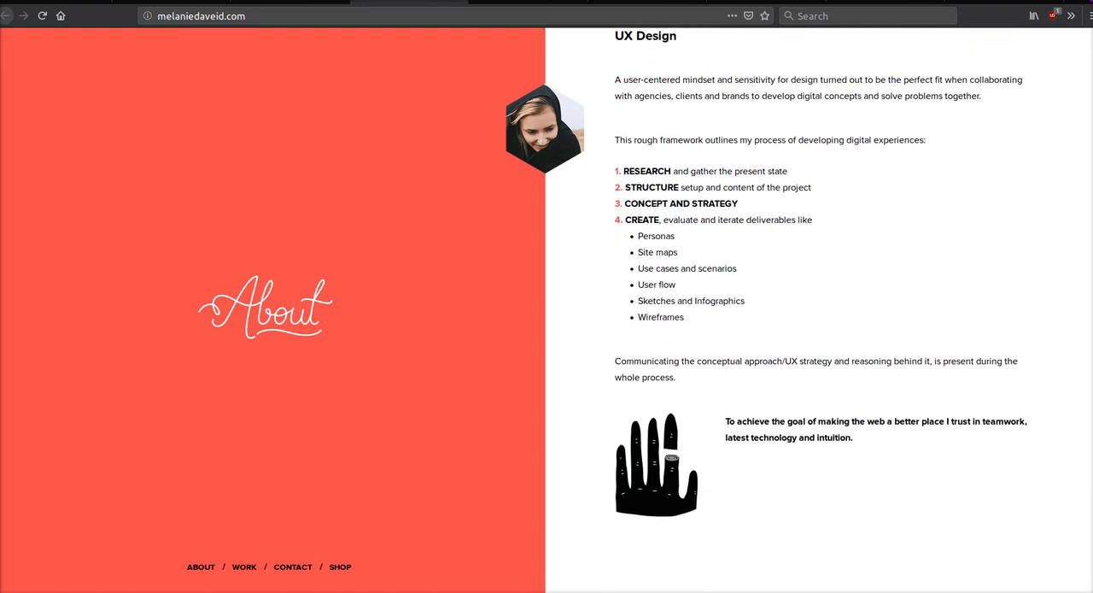
left_click(243, 566)
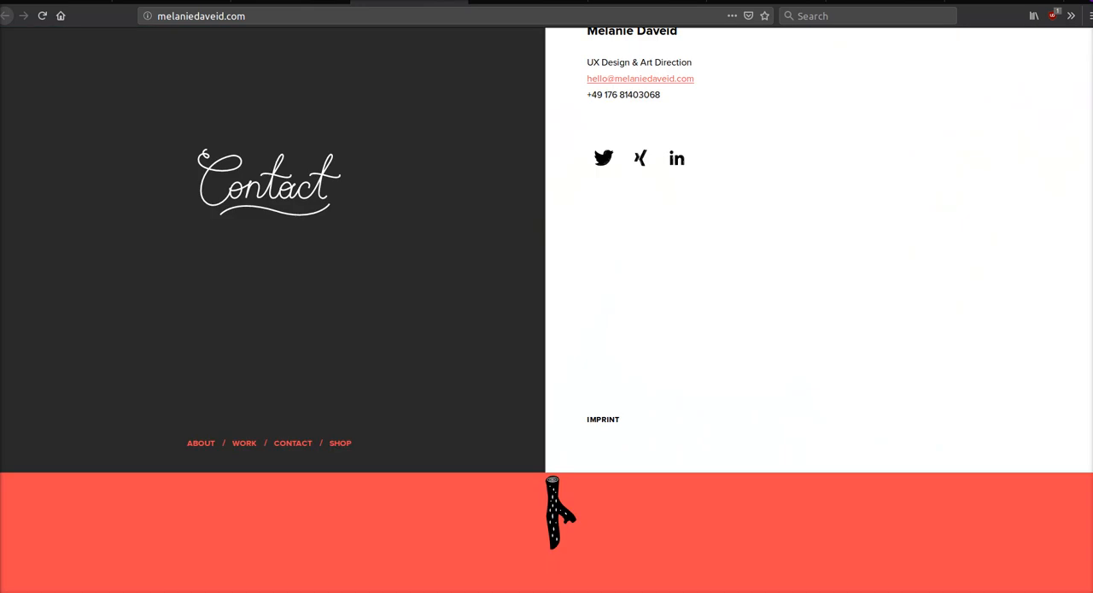
scroll("up", 3)
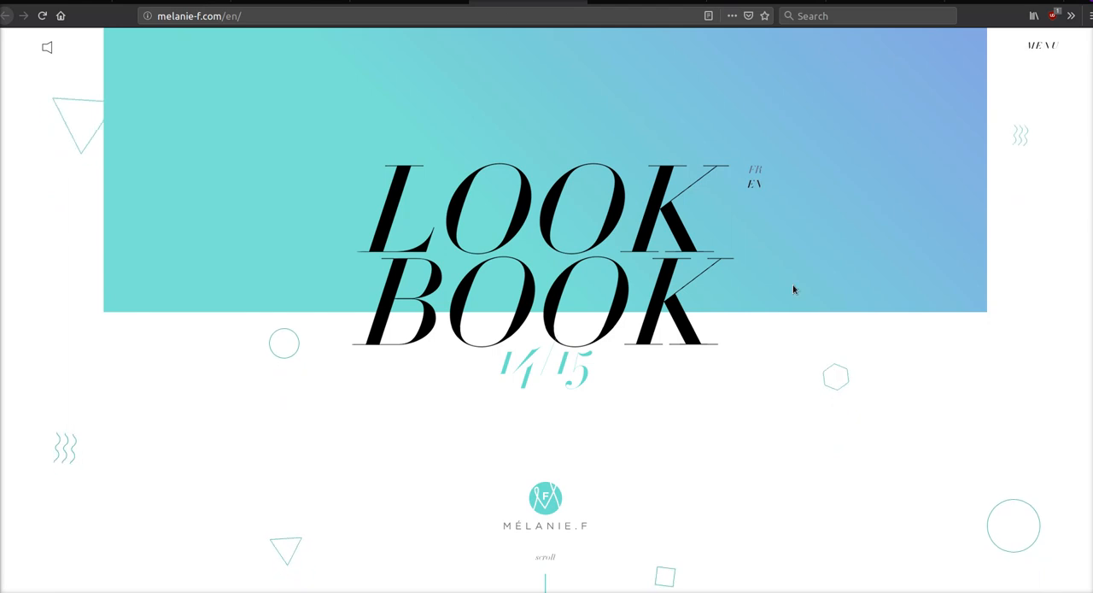
Scroll through the Maxime, Rachel and Victoria shoe lines to Support and Refinement.
scroll("down", 3)
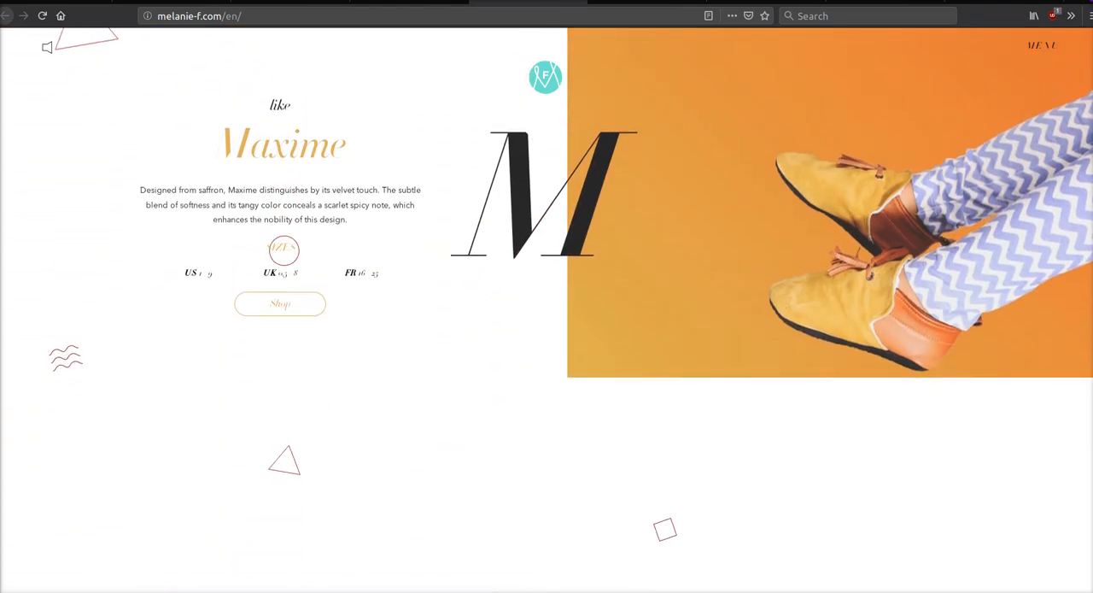
scroll("down", 3)
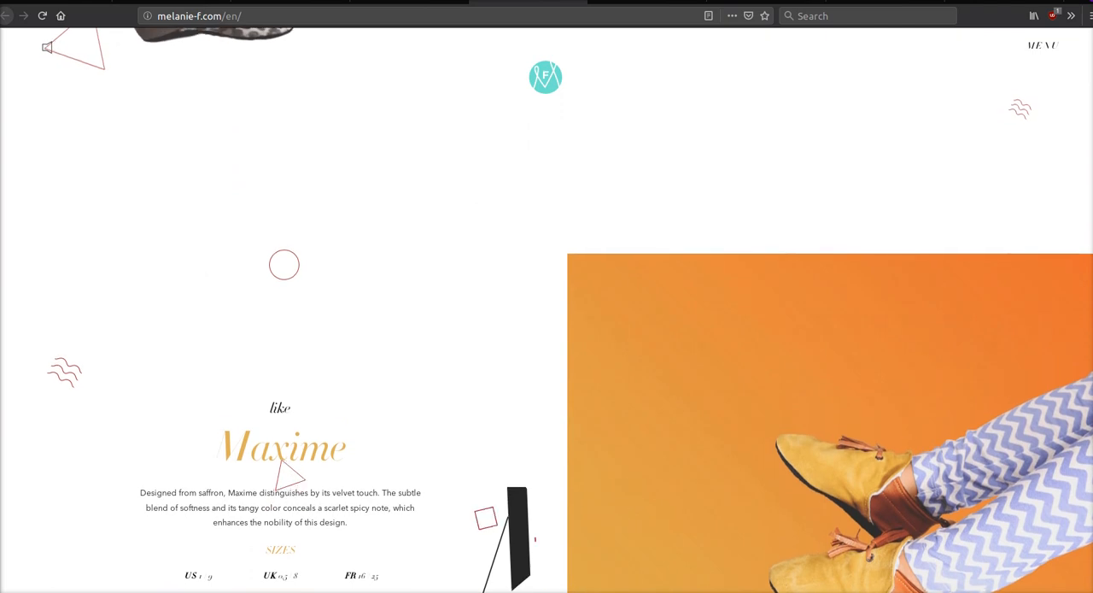
scroll("down", 3)
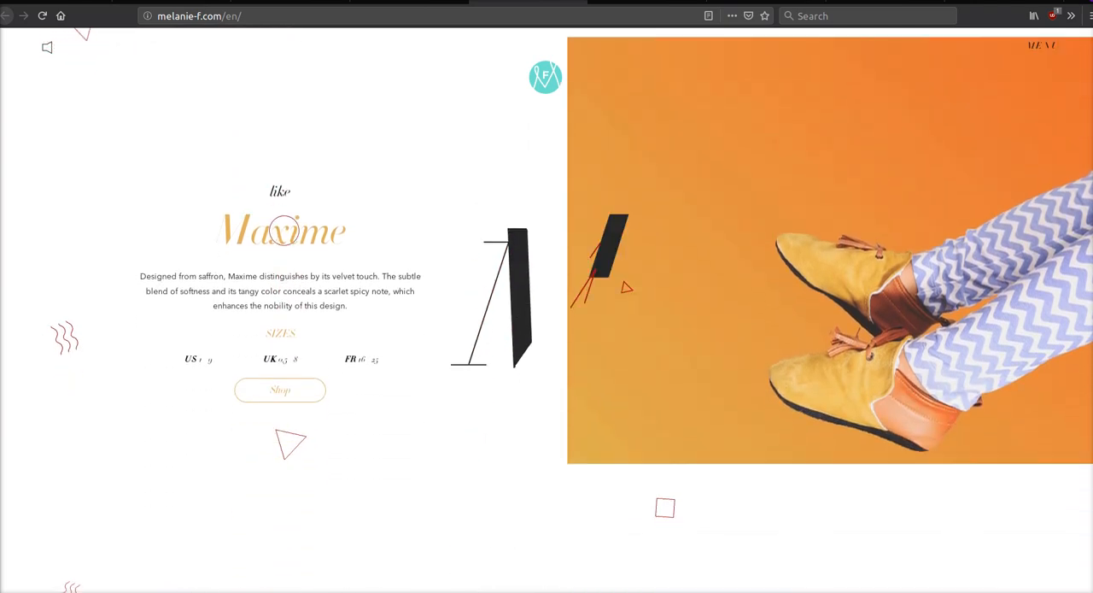
scroll("down", 3)
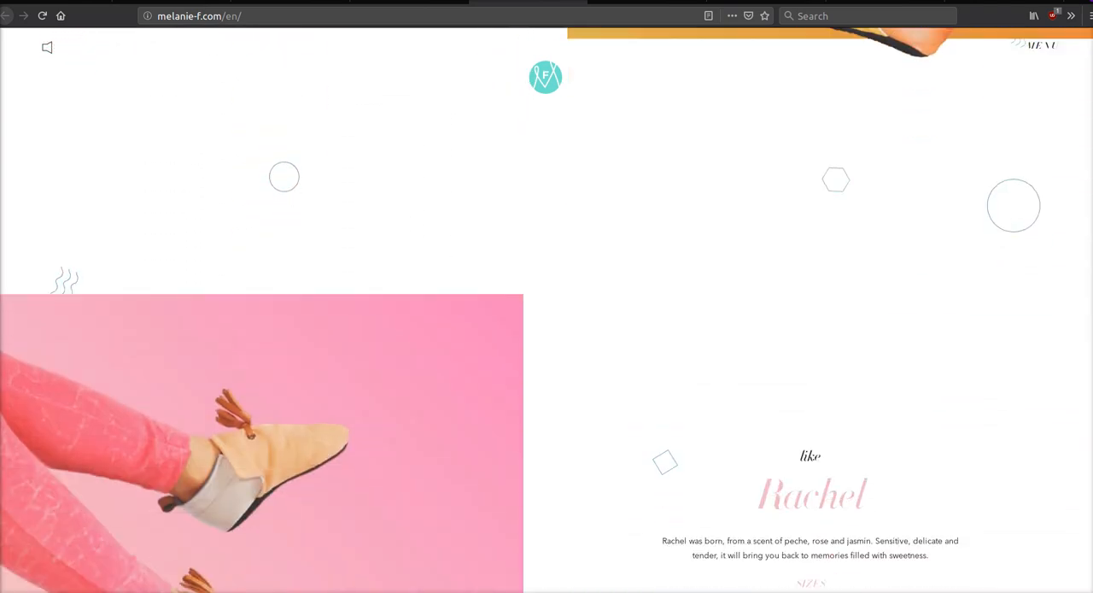
scroll("down", 3)
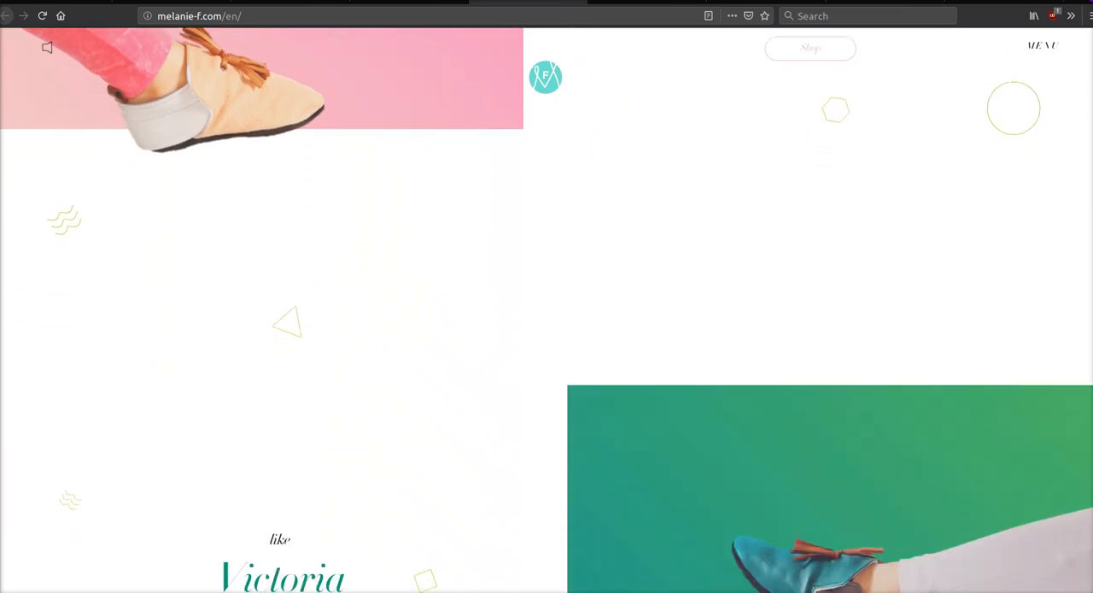
scroll("down", 3)
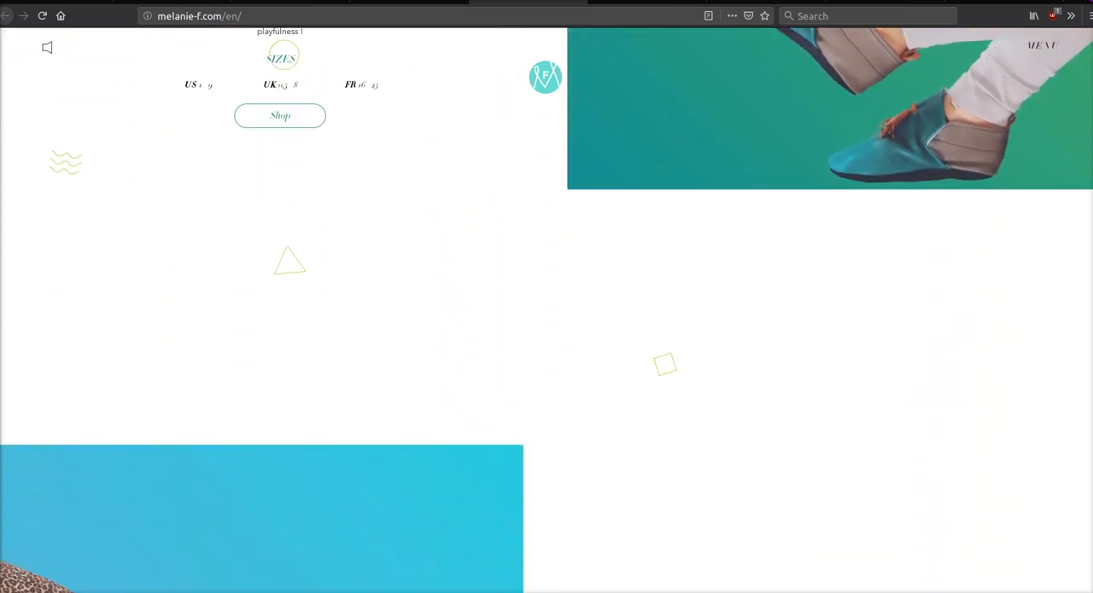
scroll("down", 3)
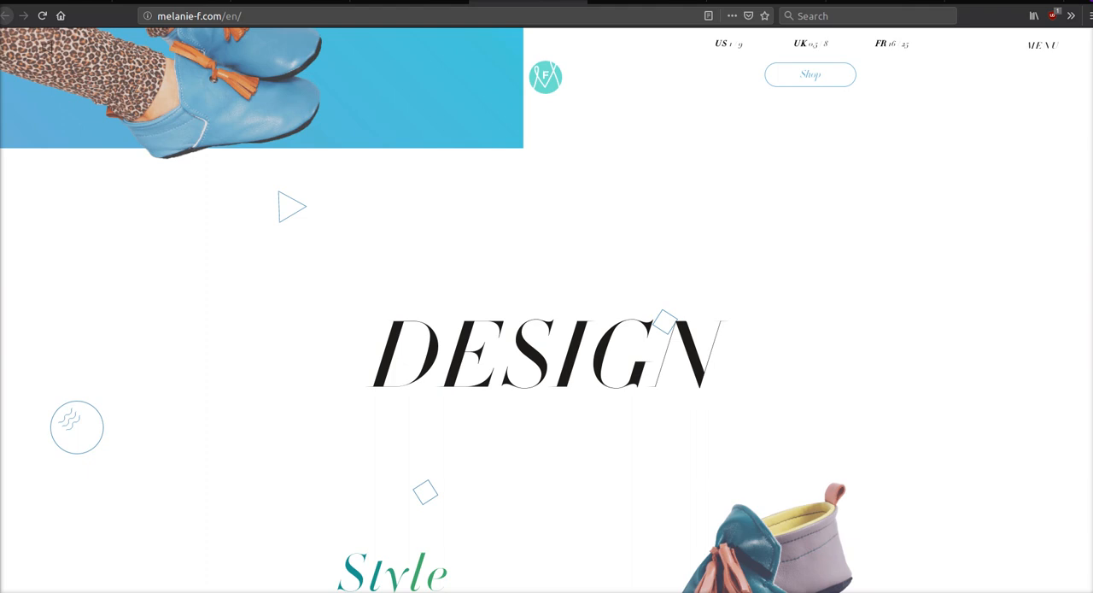
scroll("down", 3)
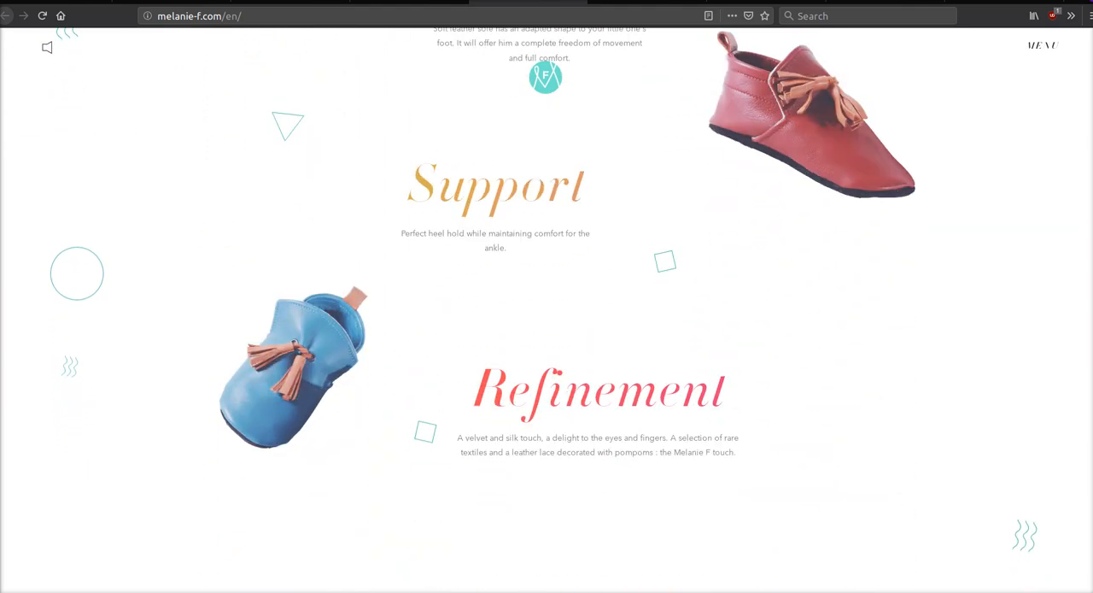
scroll("down", 3)
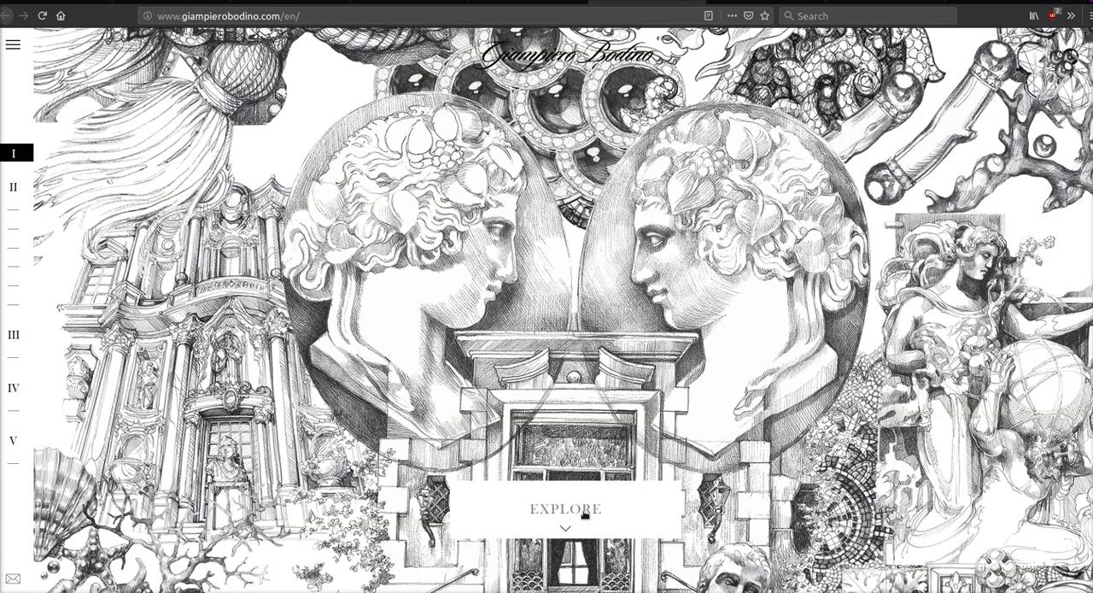
Explore the Giampiero Bodino site and view the High Jewellery chapter.
left_click(564, 509)
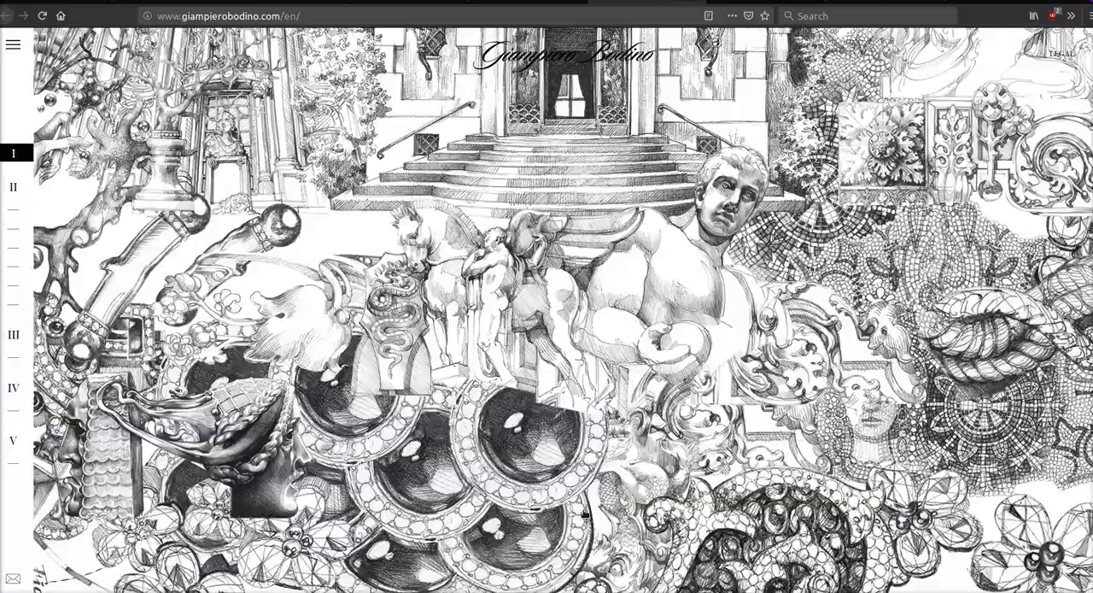
left_click(13, 186)
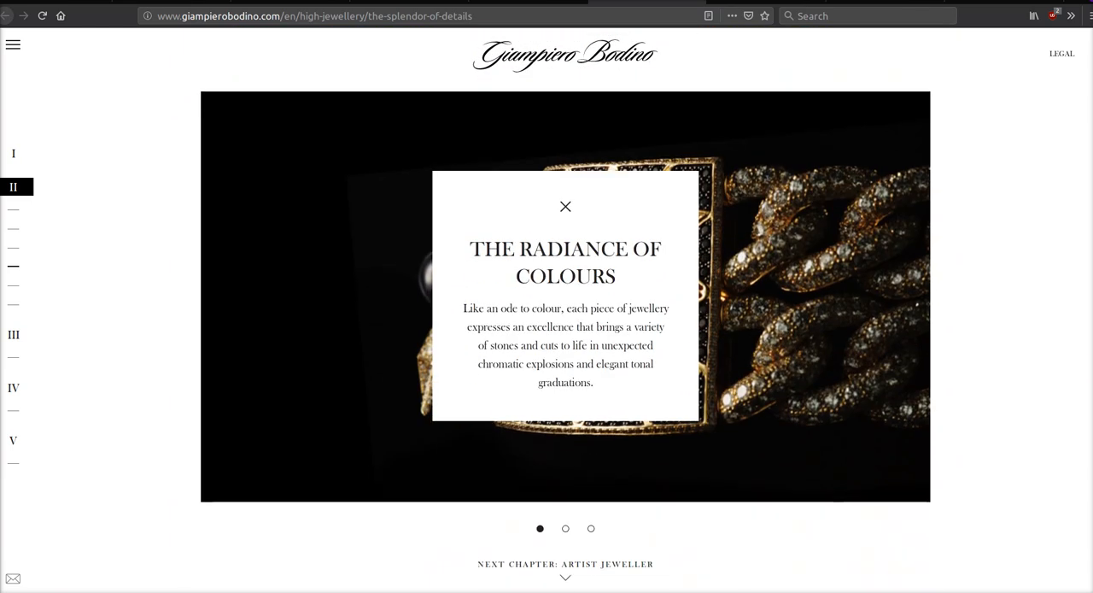
scroll("down", 3)
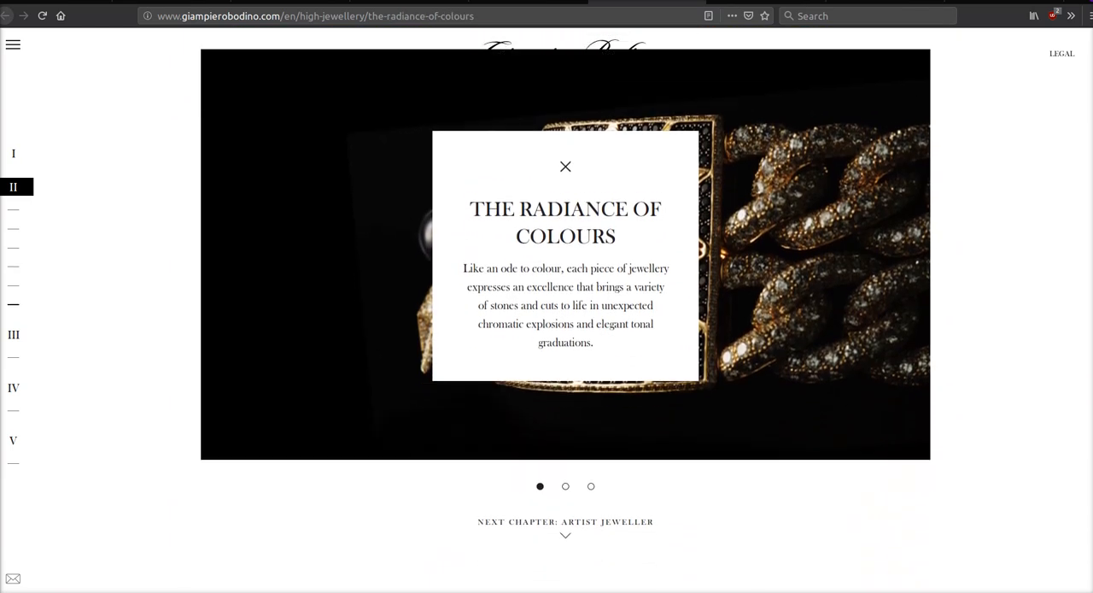
Move to the Artist Jeweller chapter and scroll through the biography text.
left_click(565, 521)
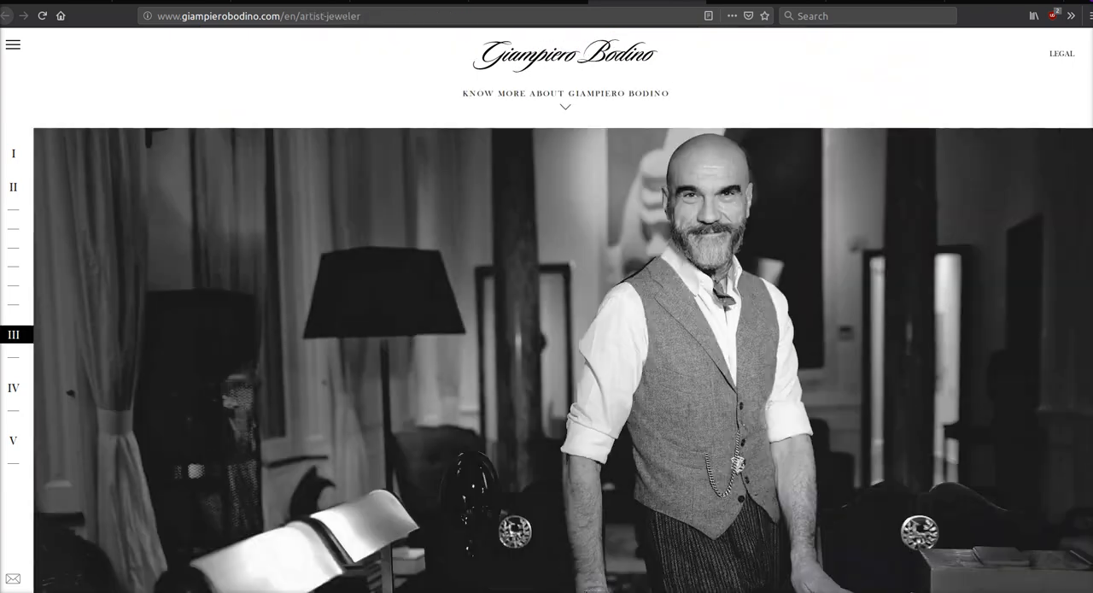
scroll("down", 3)
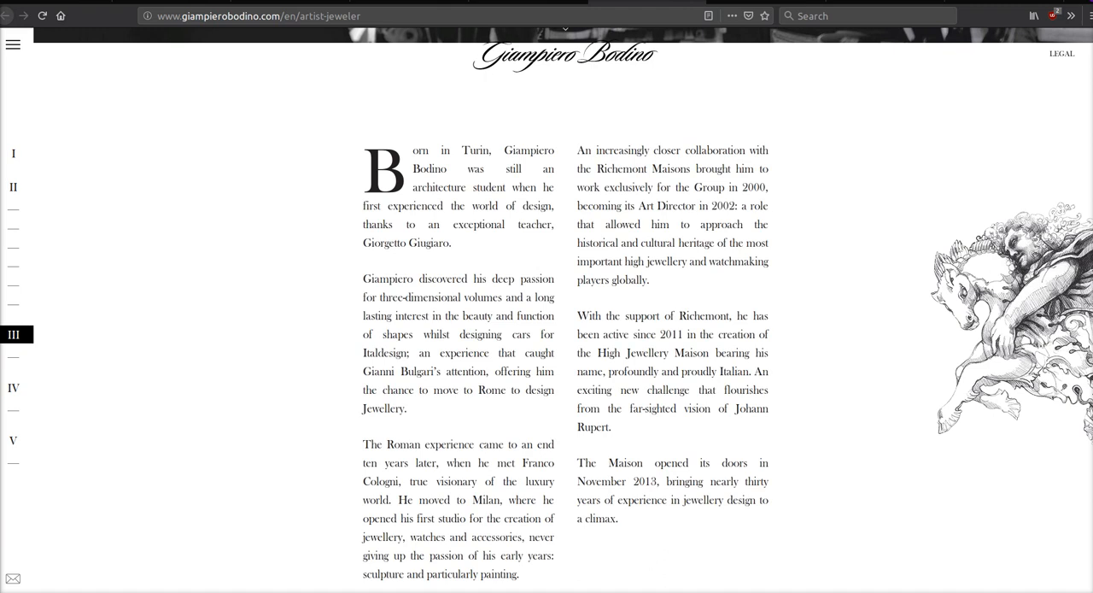
scroll("up", 3)
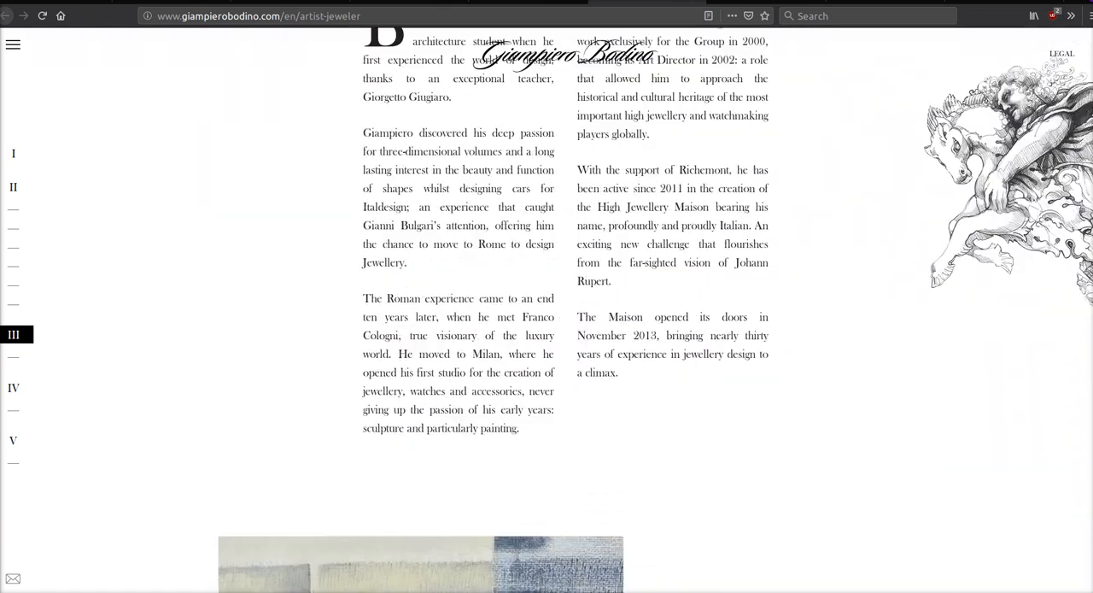
scroll("down", 3)
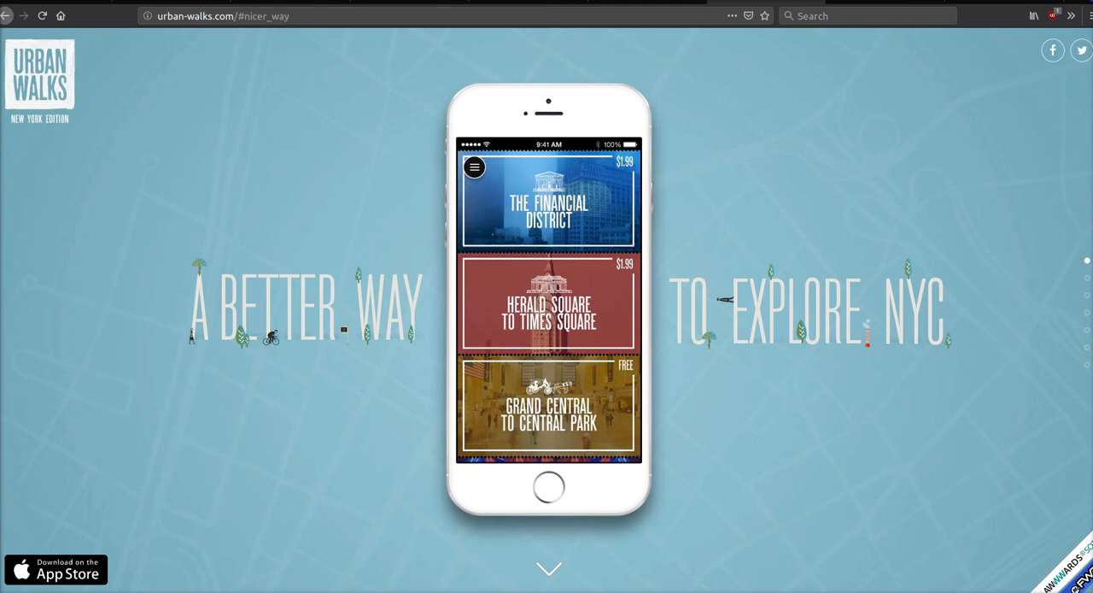
Scroll the Urban Walks NYC site down to its walking-tours overview.
scroll("down", 3)
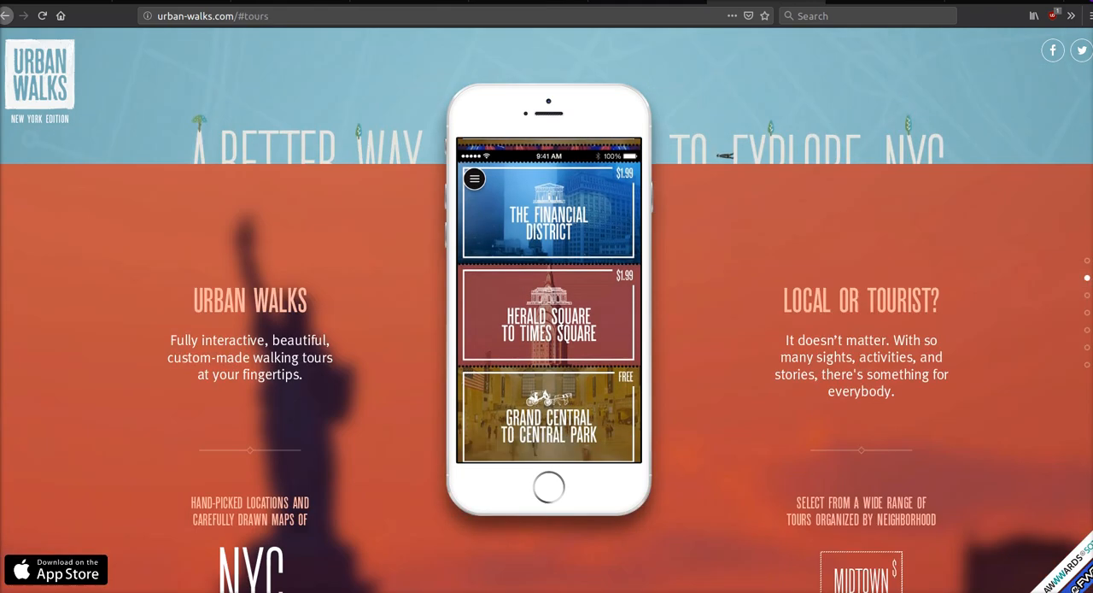
left_click(548, 214)
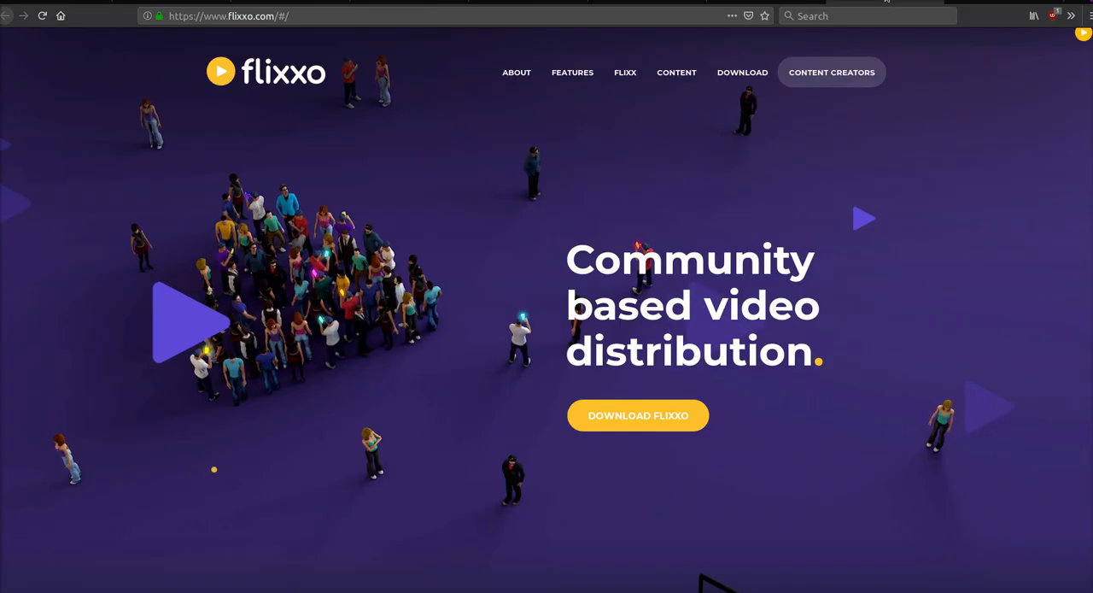
Scroll Flixxo through About, Features and Flixx token to 'How do you feel like today?'.
scroll("down", 3)
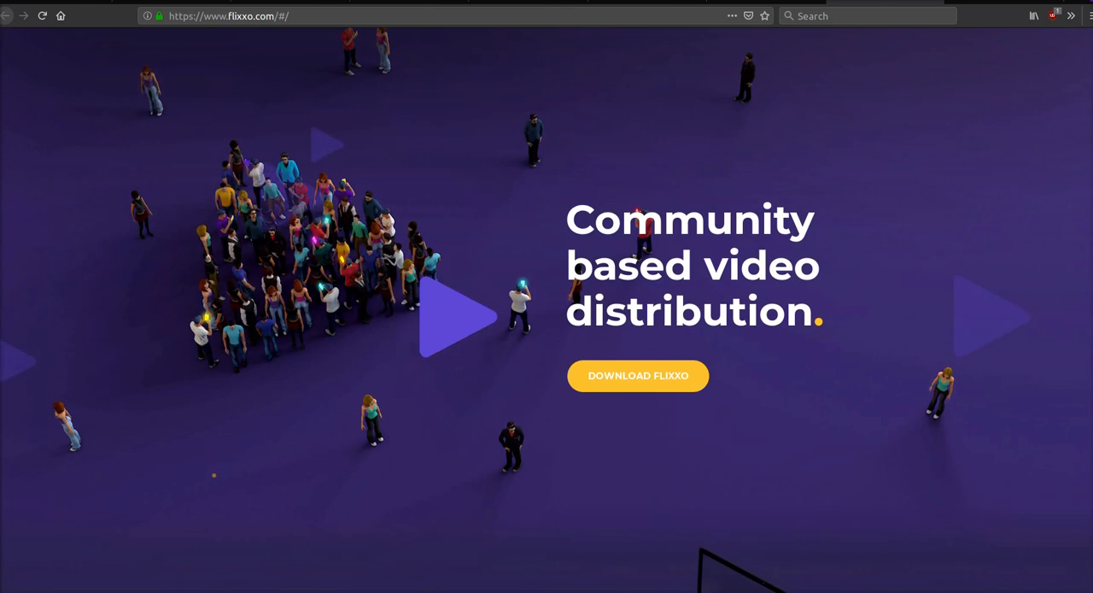
scroll("down", 3)
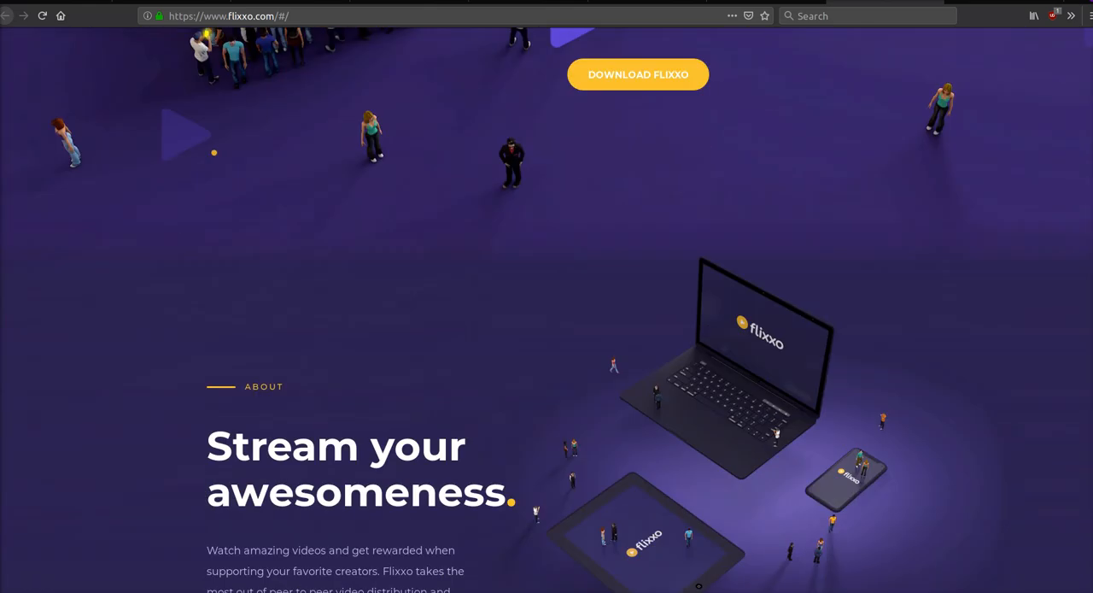
scroll("down", 3)
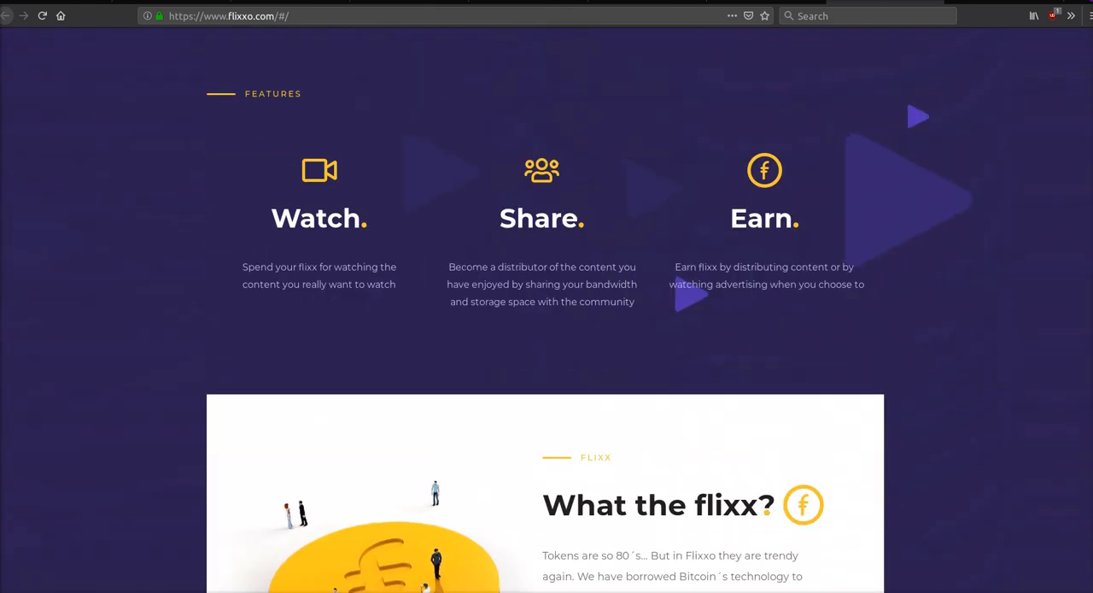
scroll("down", 3)
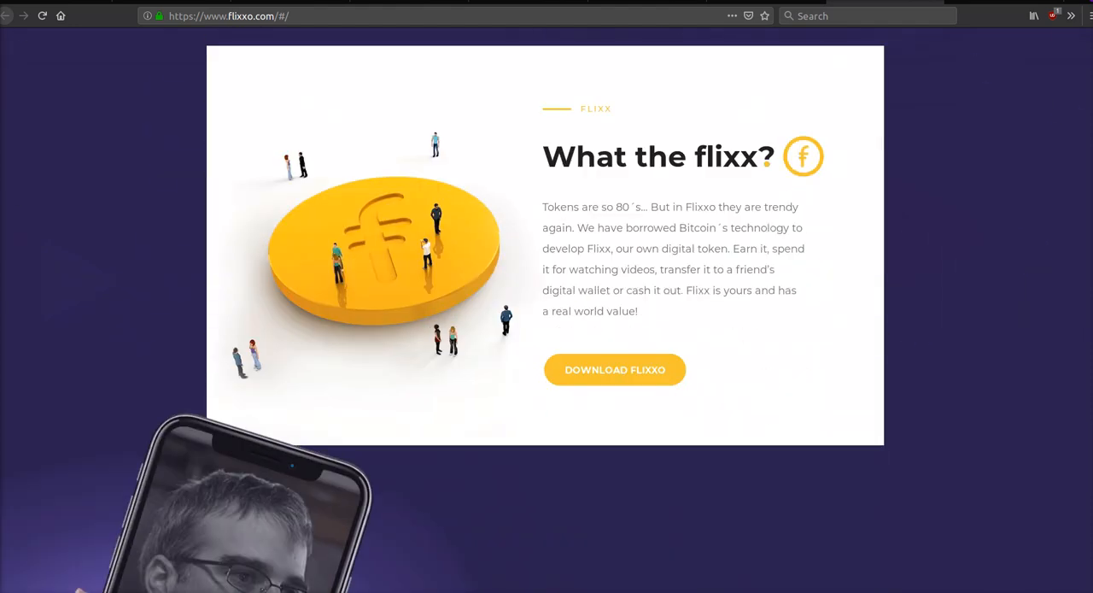
scroll("down", 3)
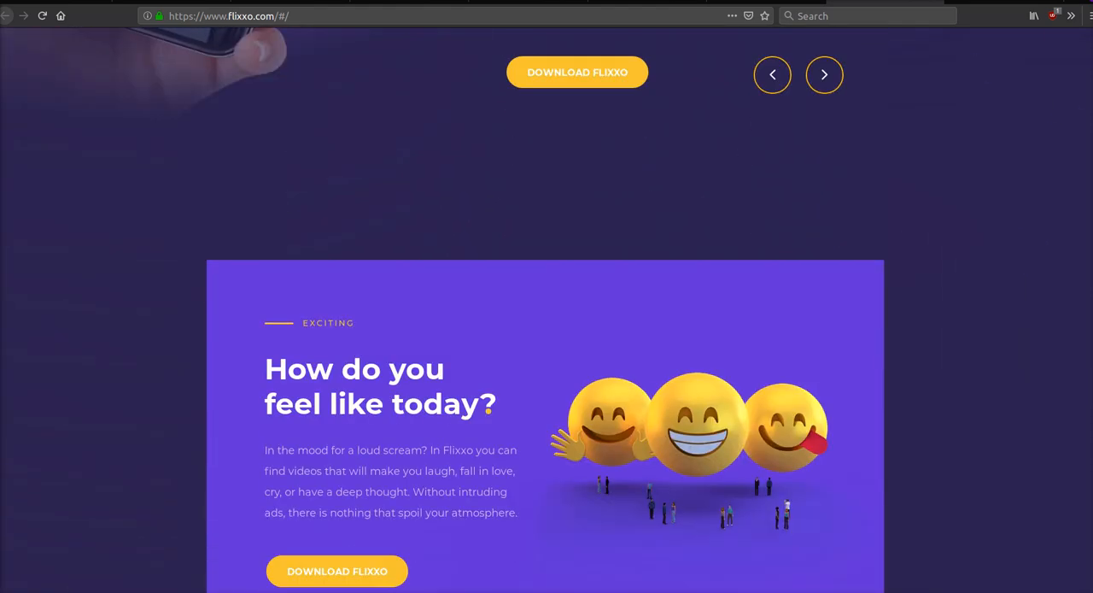
scroll("down", 3)
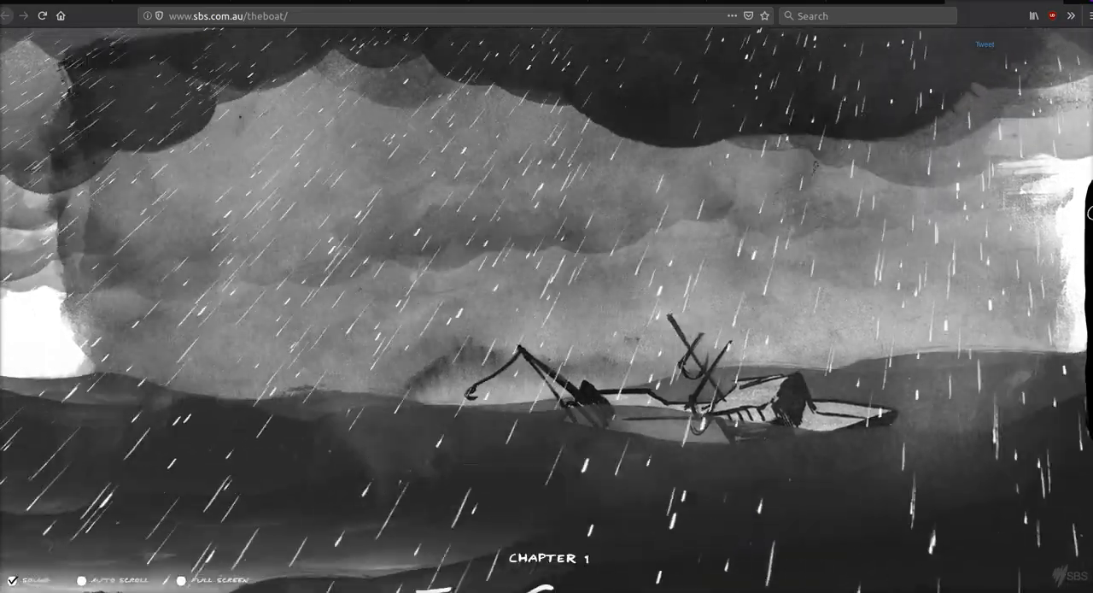
Read The Boat from the stormy opening through Chapter 3, Relief.
scroll("down", 3)
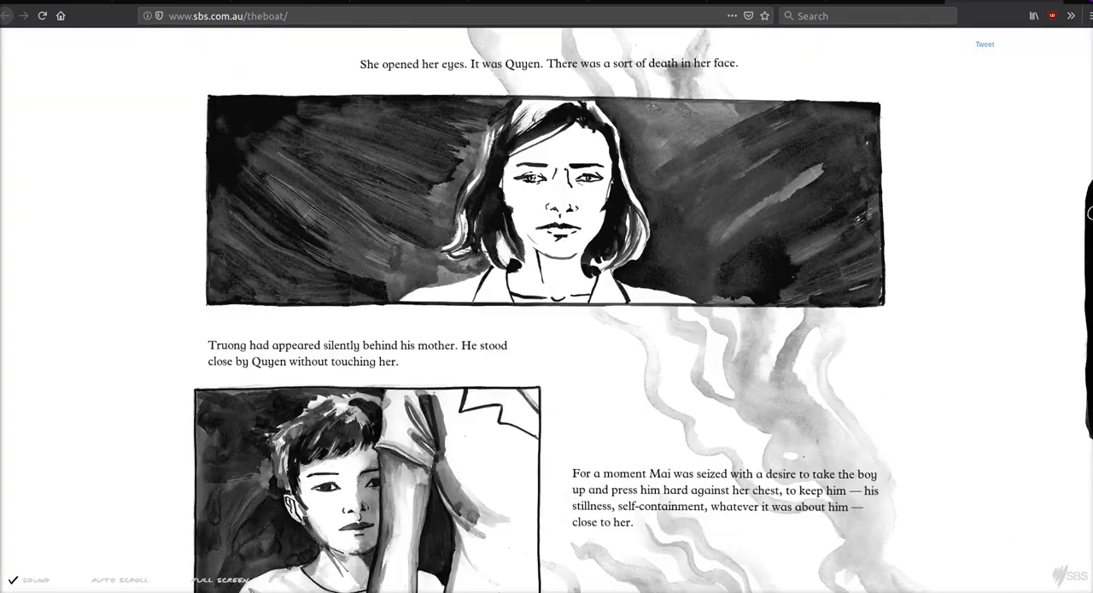
scroll("down", 3)
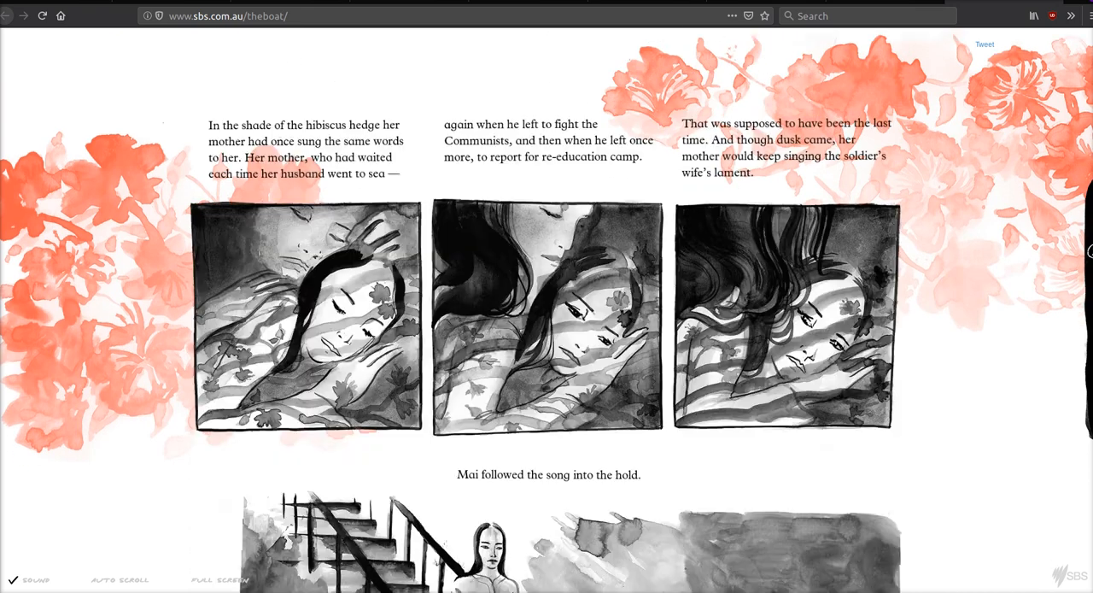
scroll("down", 3)
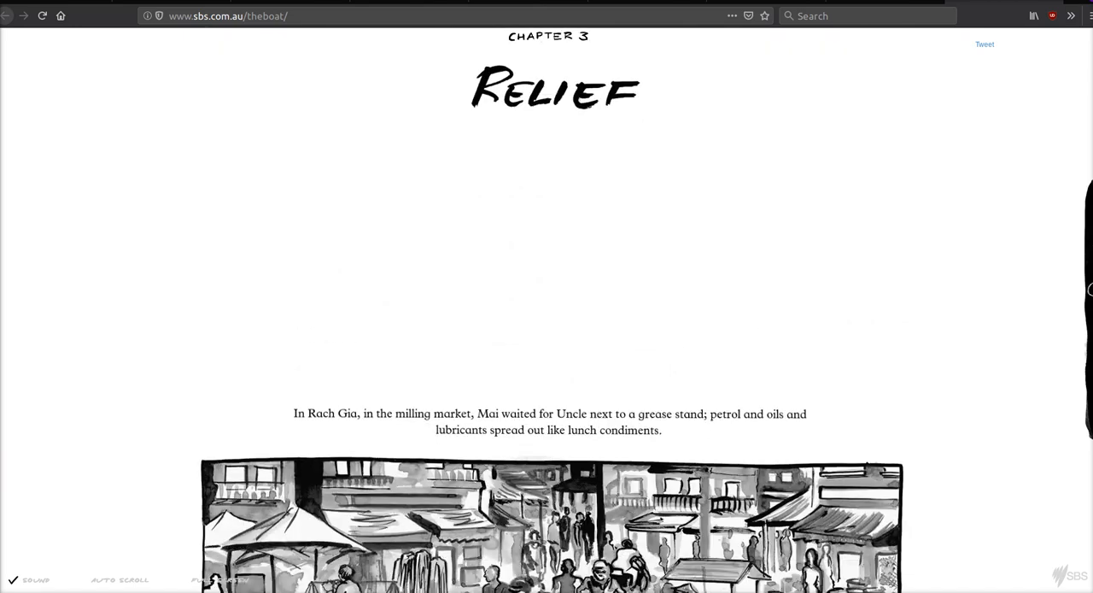
scroll("down", 3)
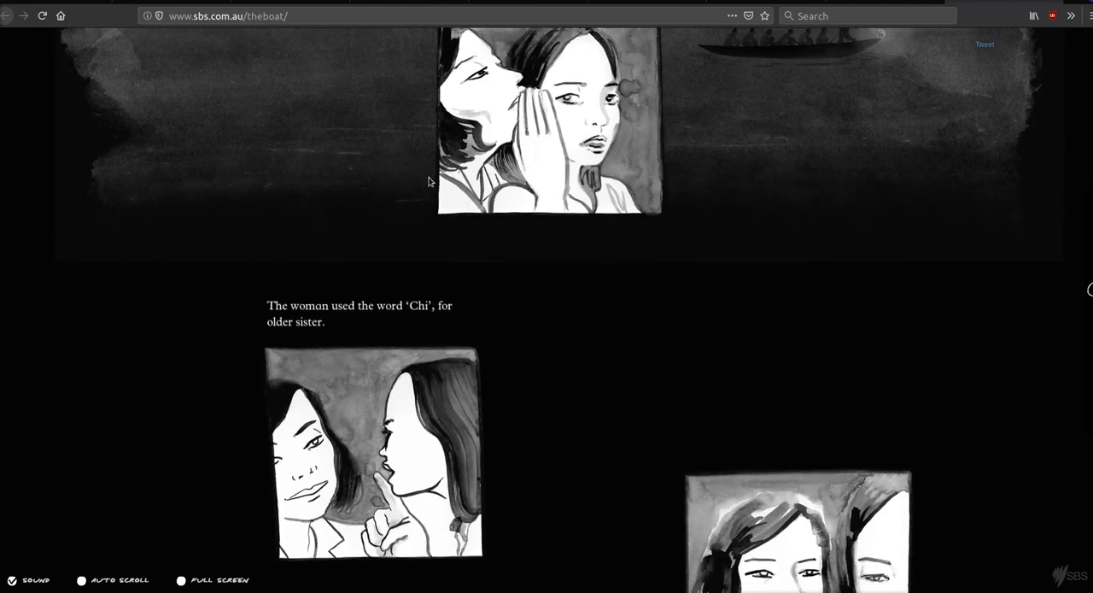
scroll("down", 3)
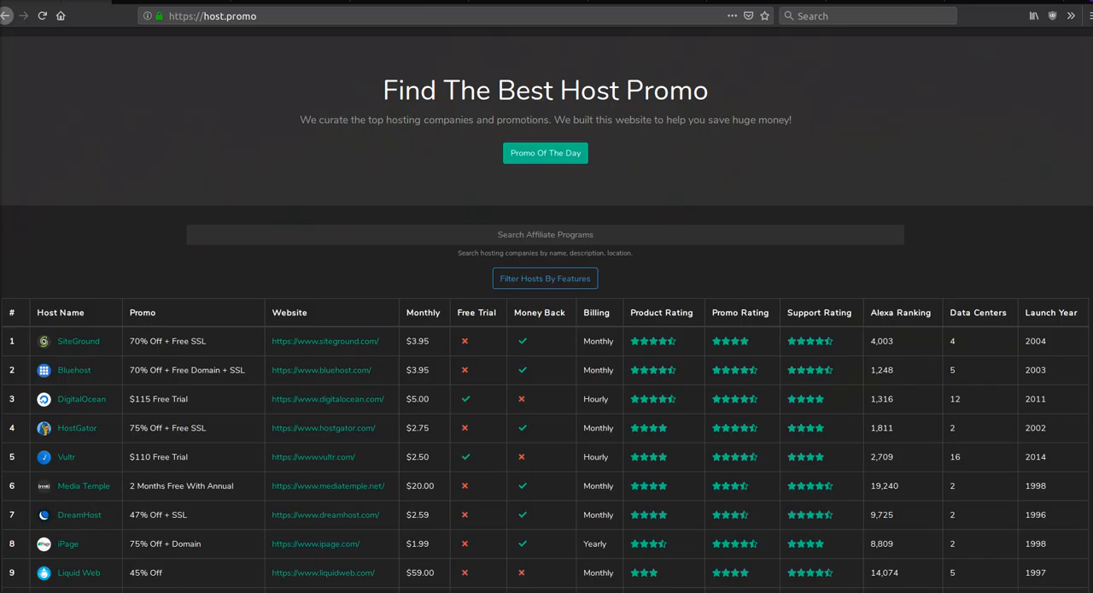
Scroll the host.promo table slightly, bringing 1&1 Internet into view.
scroll("down", 3)
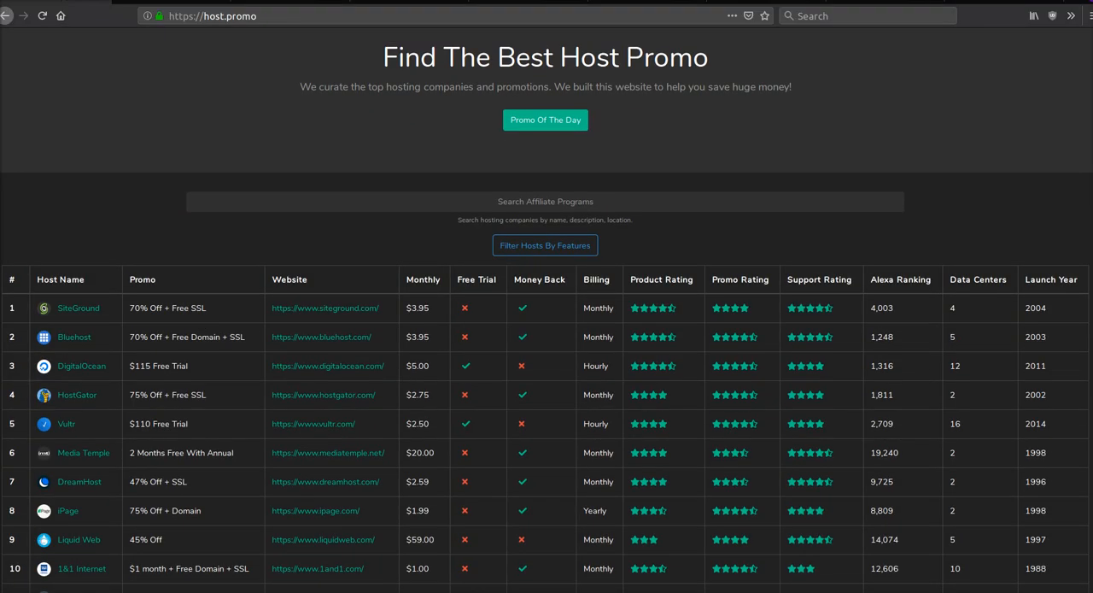